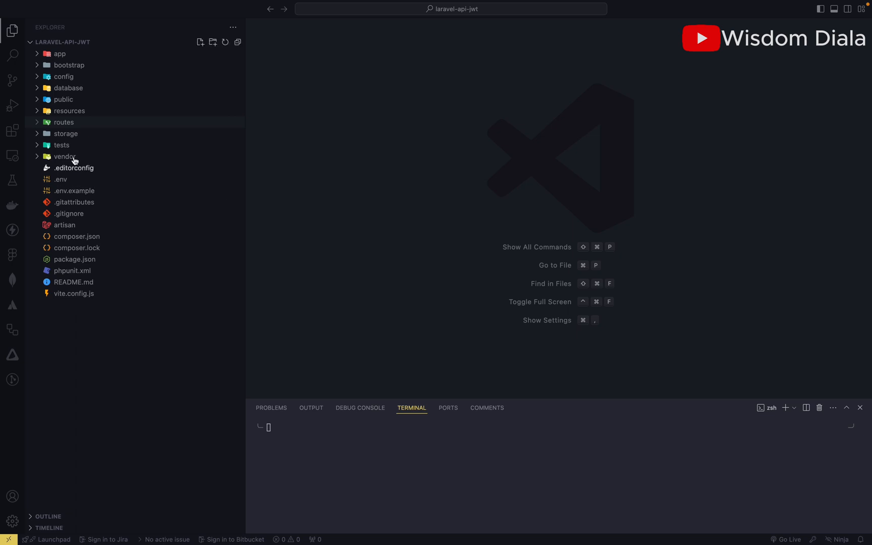
# Step: Expand the routes folder and open api.php with its register, login, verify and change_password routes
pyautogui.click(65, 121)
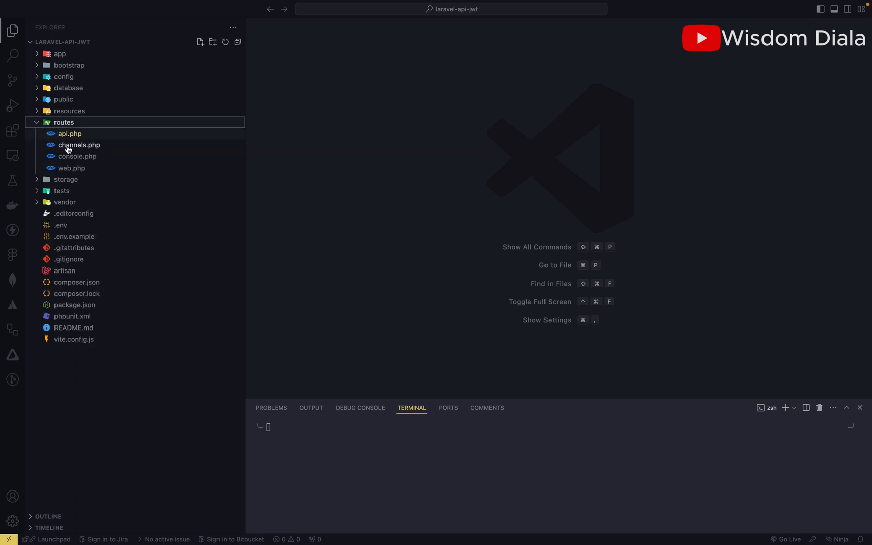
pyautogui.click(70, 133)
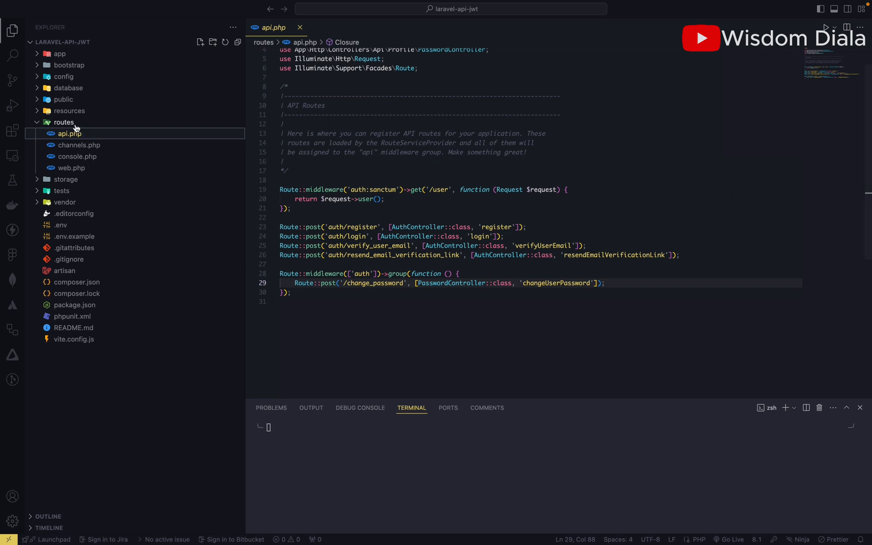
pyautogui.moveTo(69, 133)
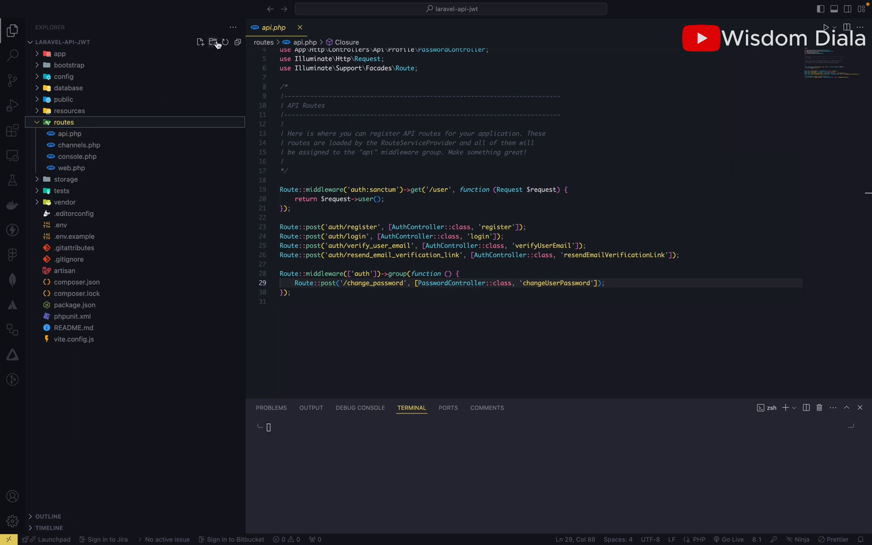
# Step: Create a new file named auth.php in the routes folder
pyautogui.click(212, 42)
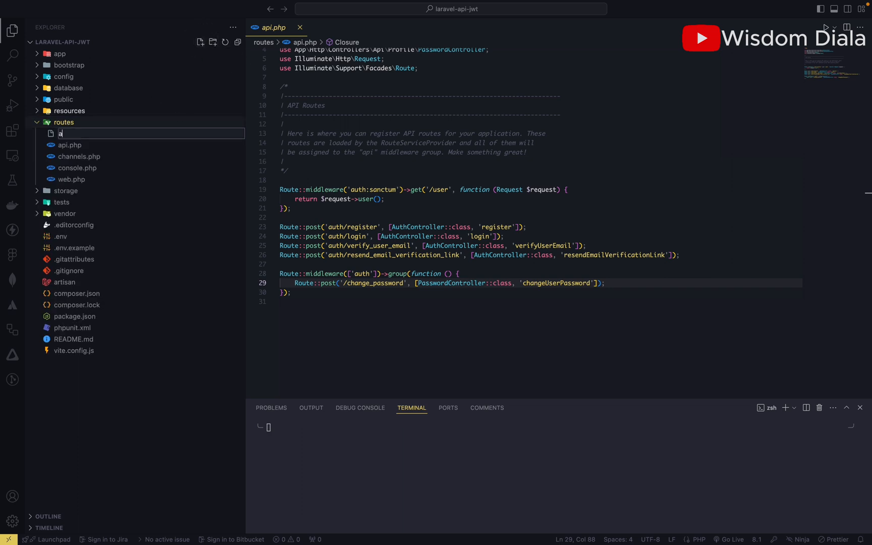
pyautogui.write('uth.php')
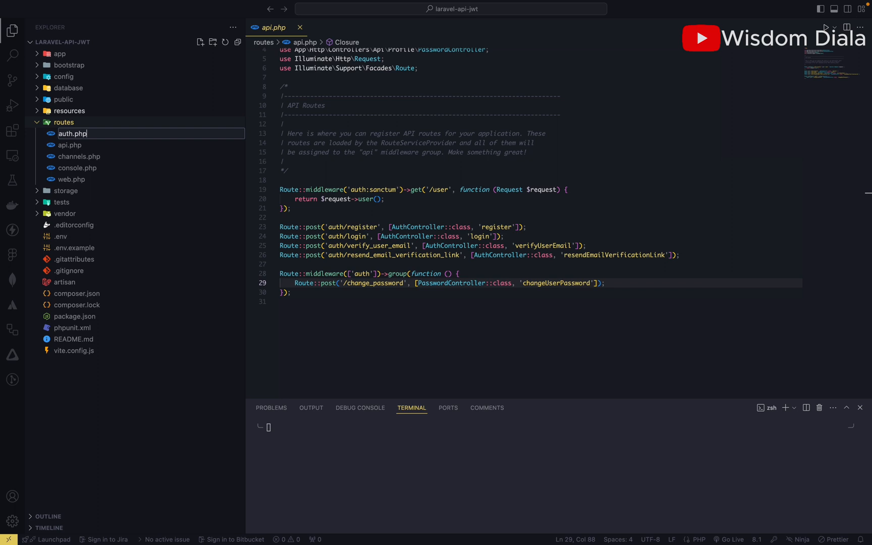
pyautogui.press('Enter')
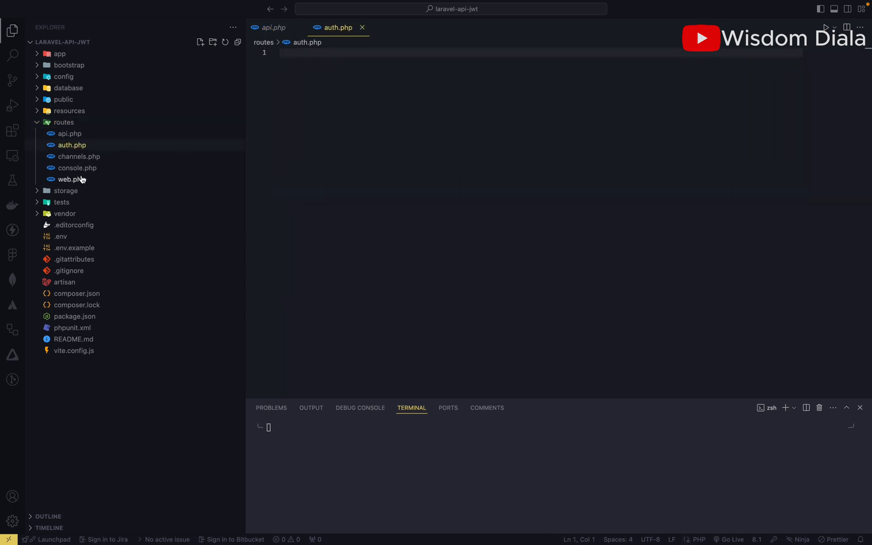
pyautogui.moveTo(70, 133)
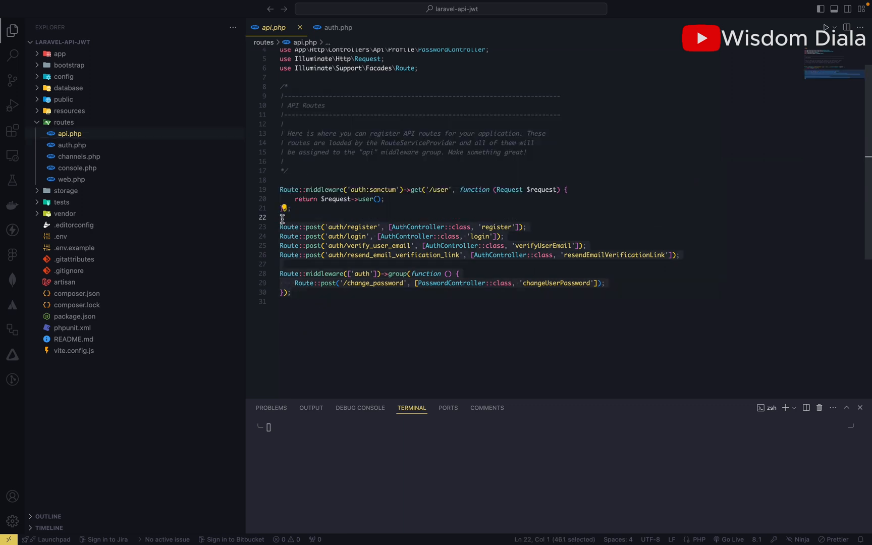
# Step: Move the auth route lines from api.php into auth.php under <?php and the Route facade import
pyautogui.press('Delete')
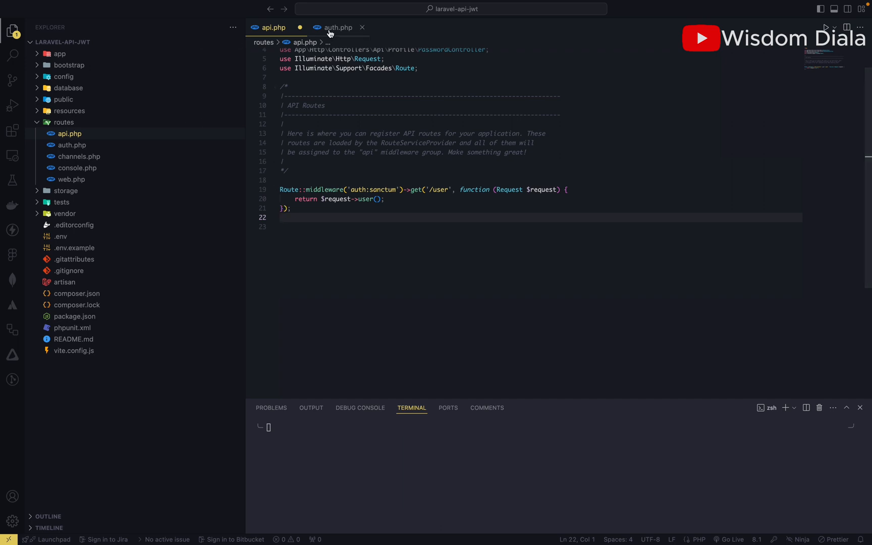
pyautogui.click(337, 27)
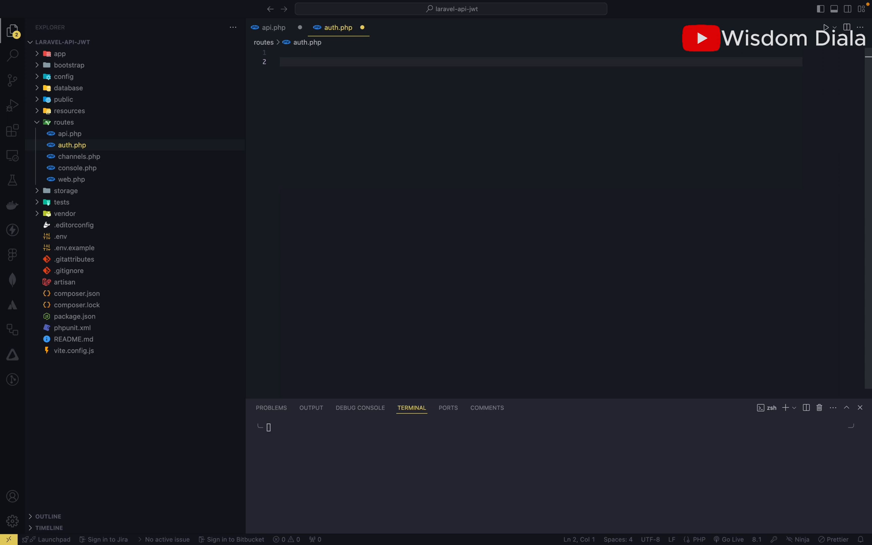
pyautogui.write('<?php')
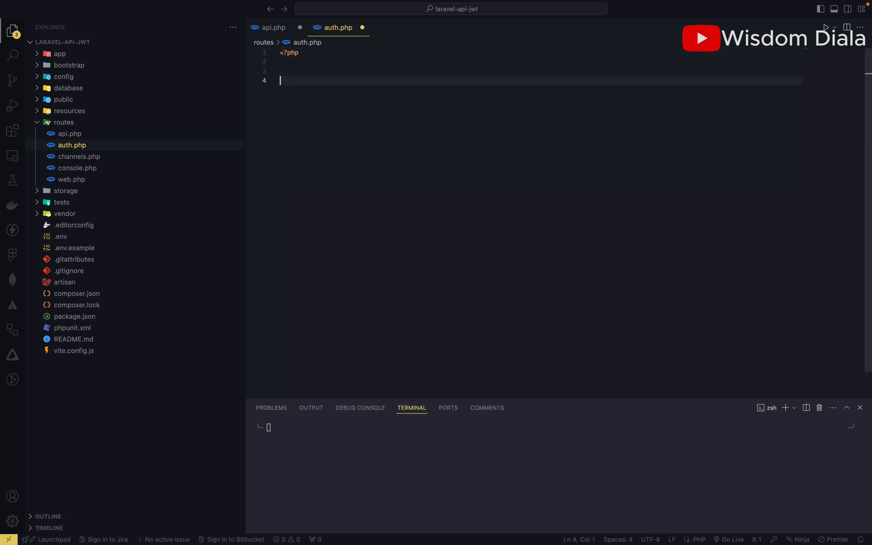
pyautogui.click(273, 27)
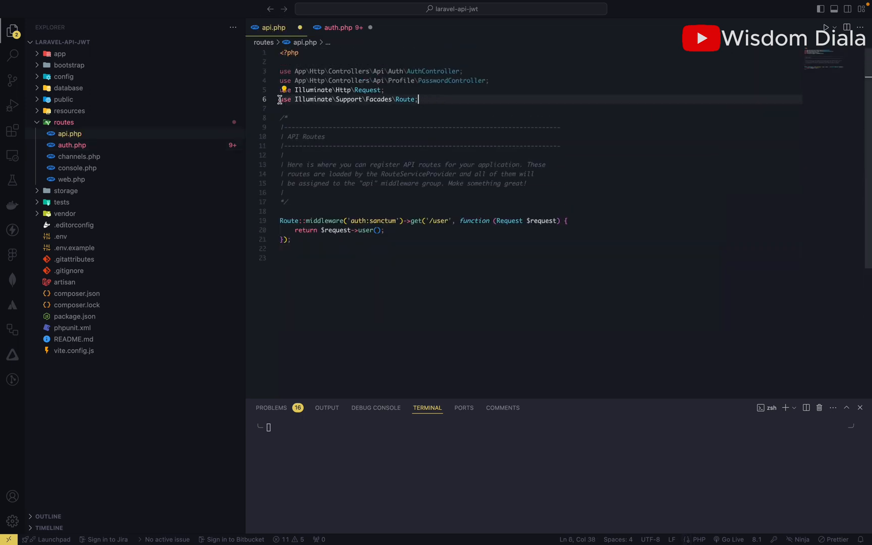
pyautogui.click(339, 28)
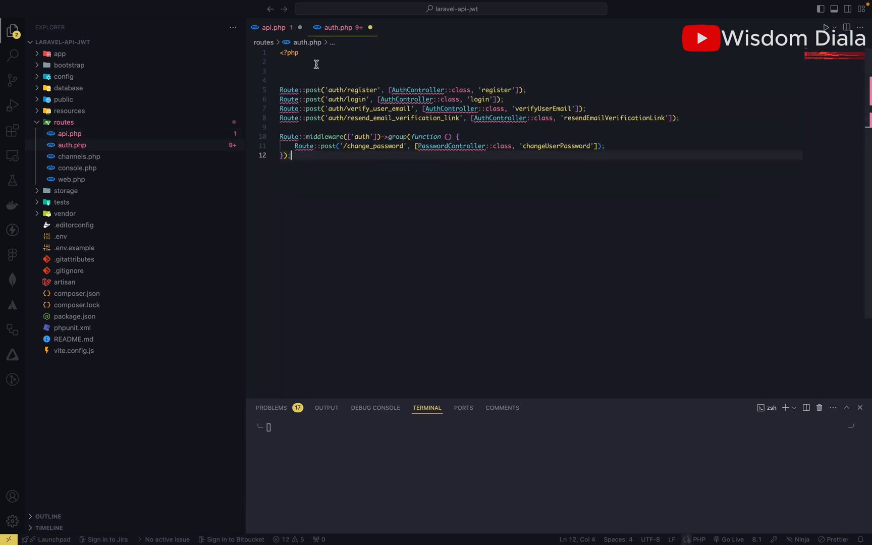
pyautogui.write('use Illuminate\\Support\\Facades\\Route;')
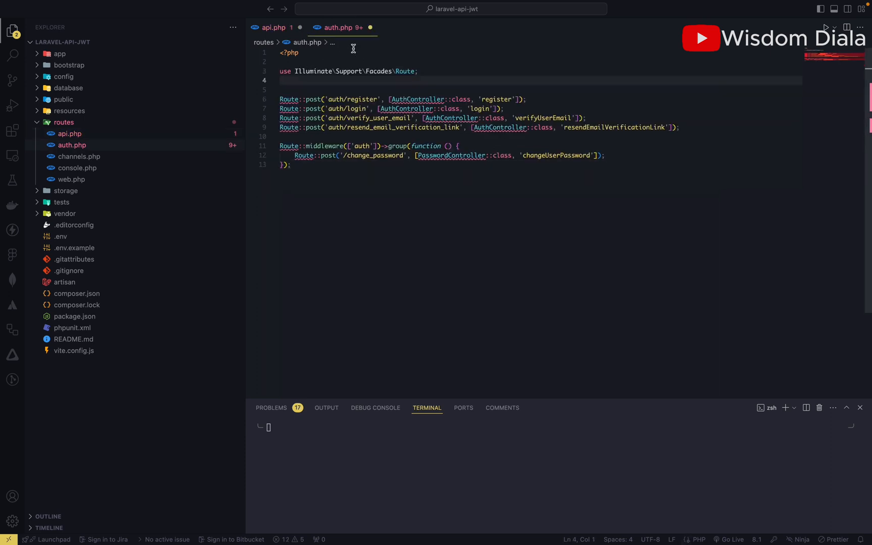
# Step: Move the AuthController and PasswordController imports from api.php into auth.php
pyautogui.click(273, 28)
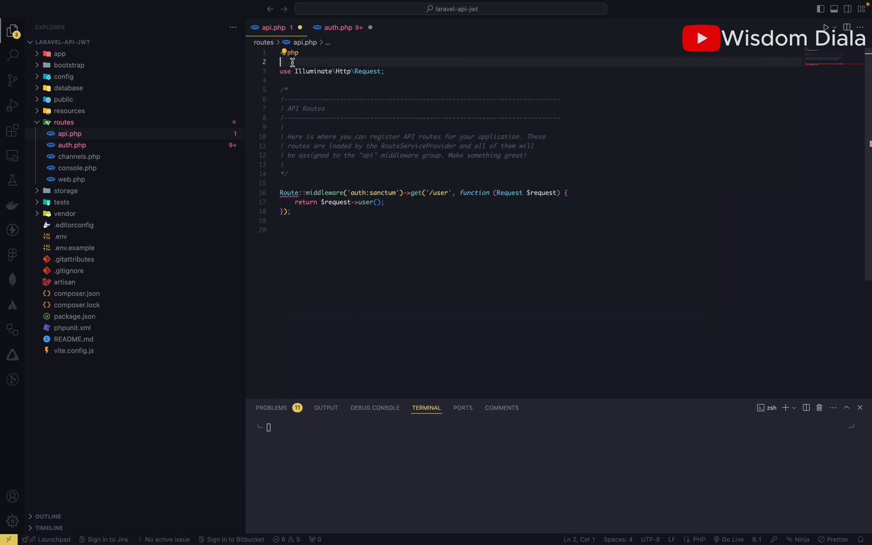
pyautogui.click(337, 27)
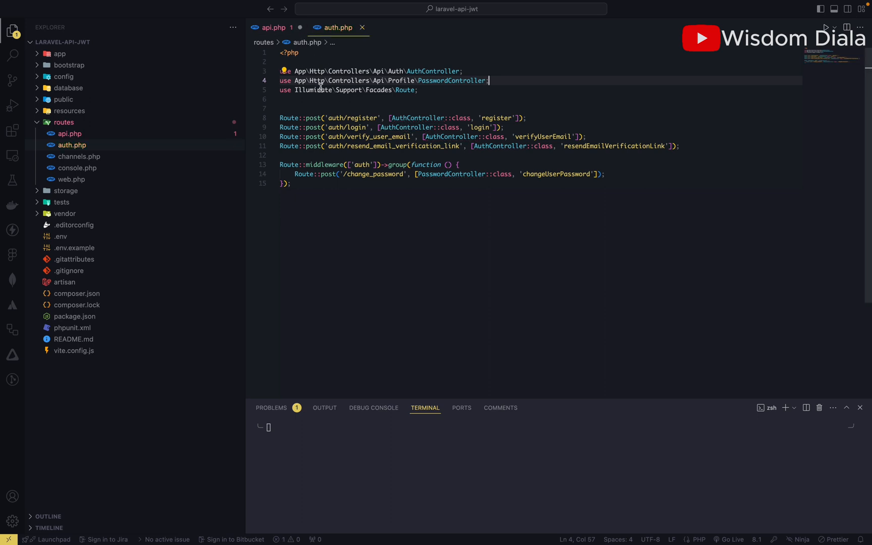
pyautogui.click(274, 28)
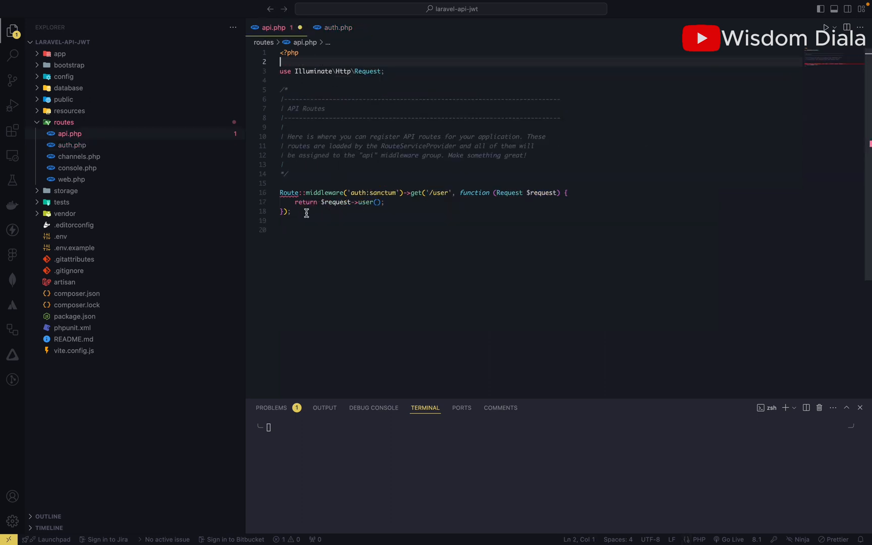
pyautogui.click(338, 27)
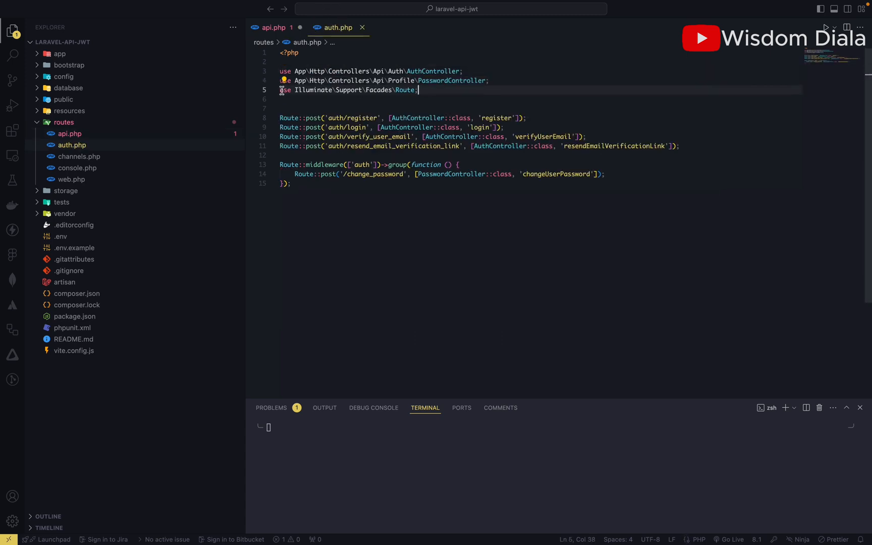
pyautogui.click(273, 27)
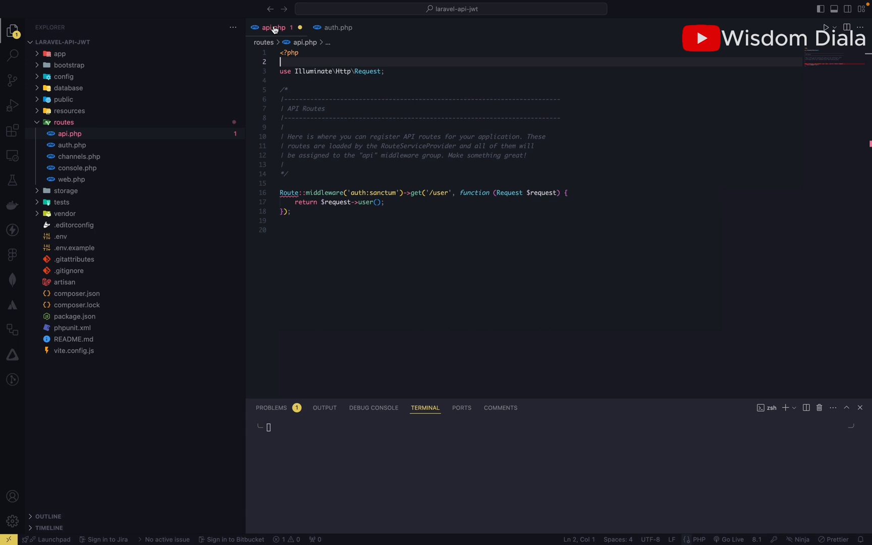
# Step: Add the Route facade import and require __DIR__ . '/auth.php'; to api.php, then save
pyautogui.write('use Illuminate\\Support\\Facades\\Route;')
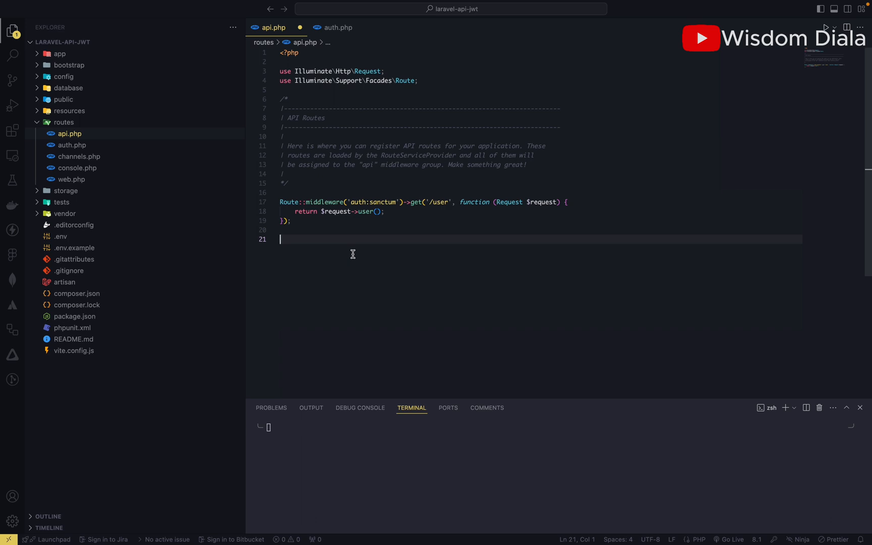
pyautogui.write('require')
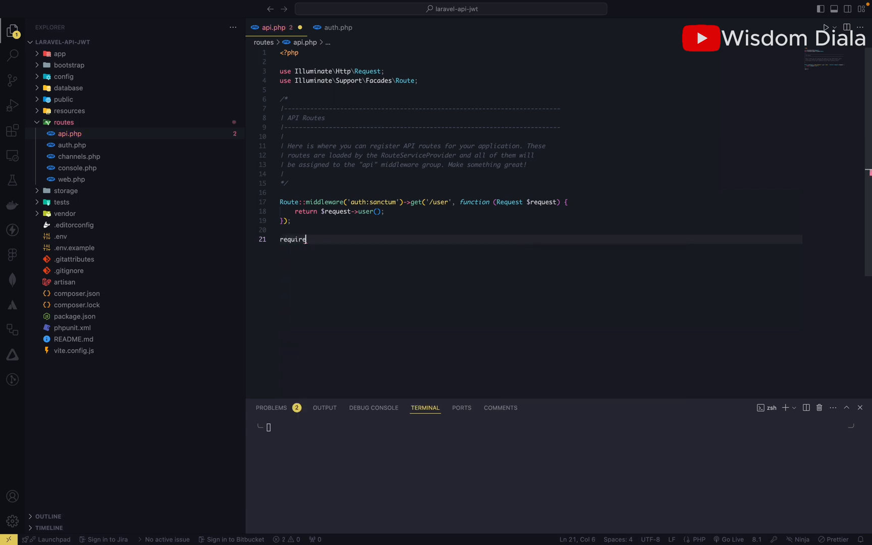
pyautogui.write('__DIR__')
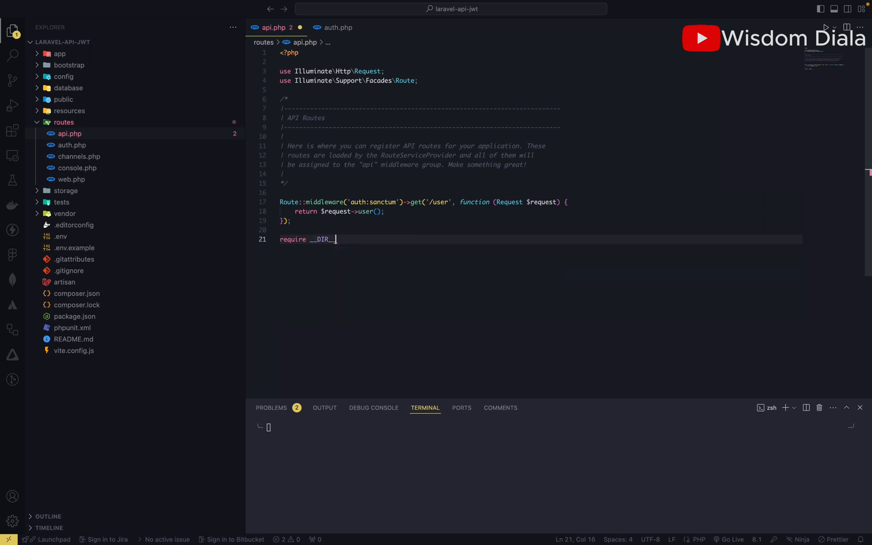
pyautogui.write(". '")
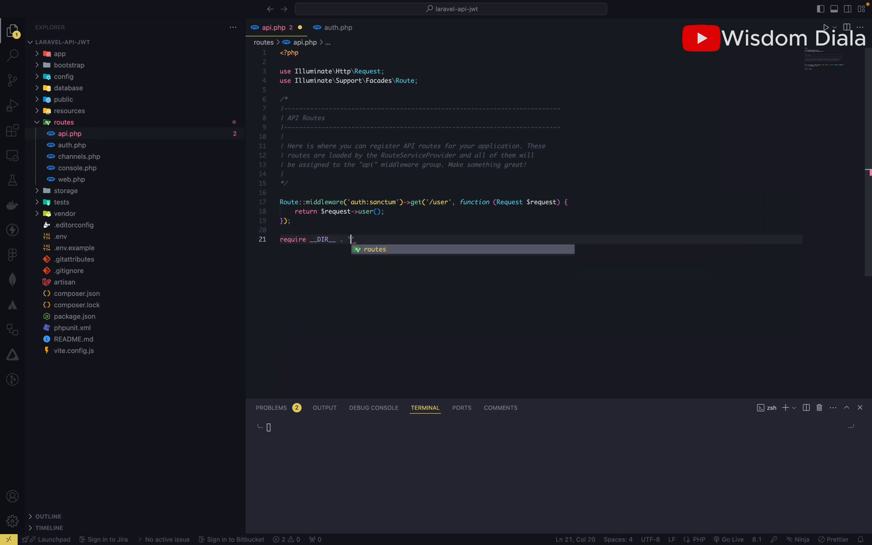
pyautogui.write('/d')
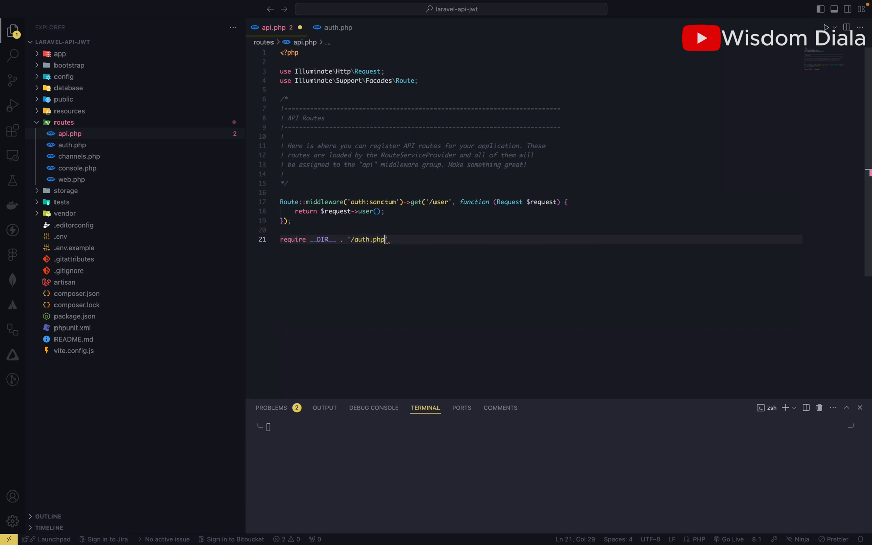
pyautogui.write(';')
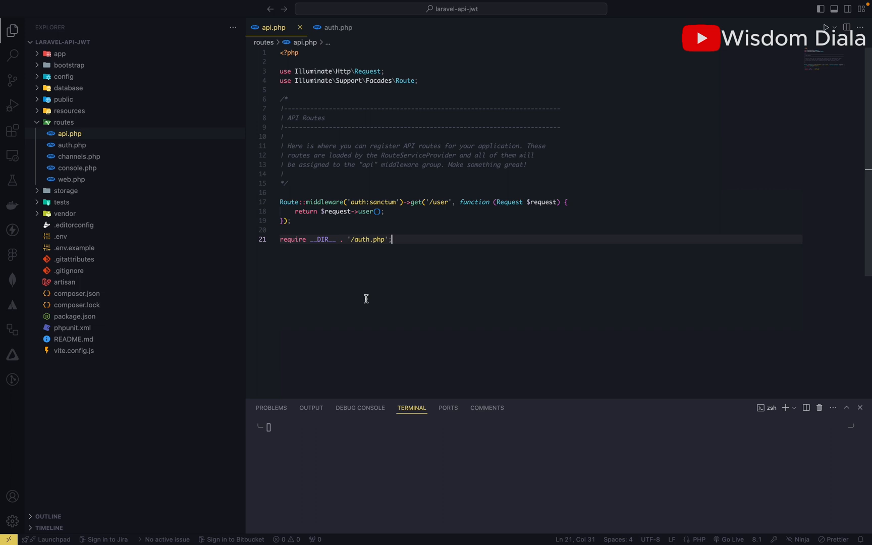
pyautogui.moveTo(388, 216)
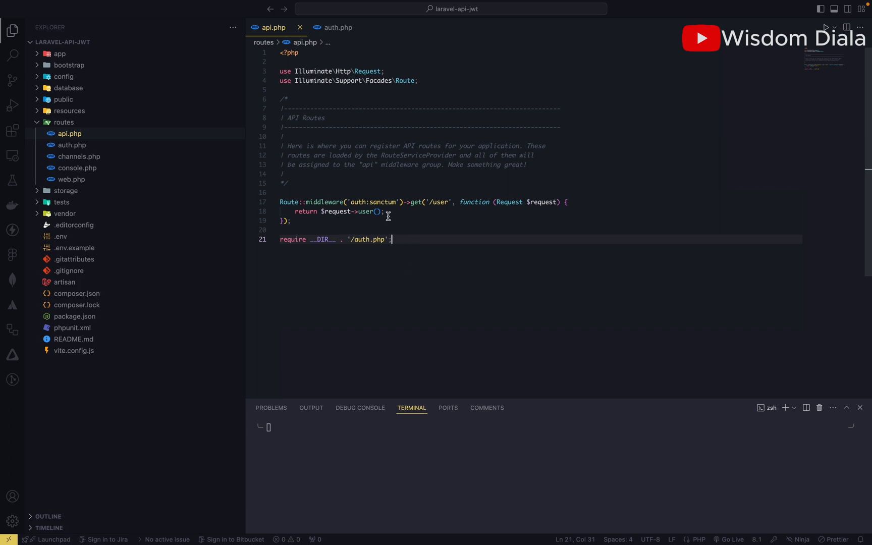
pyautogui.moveTo(186, 145)
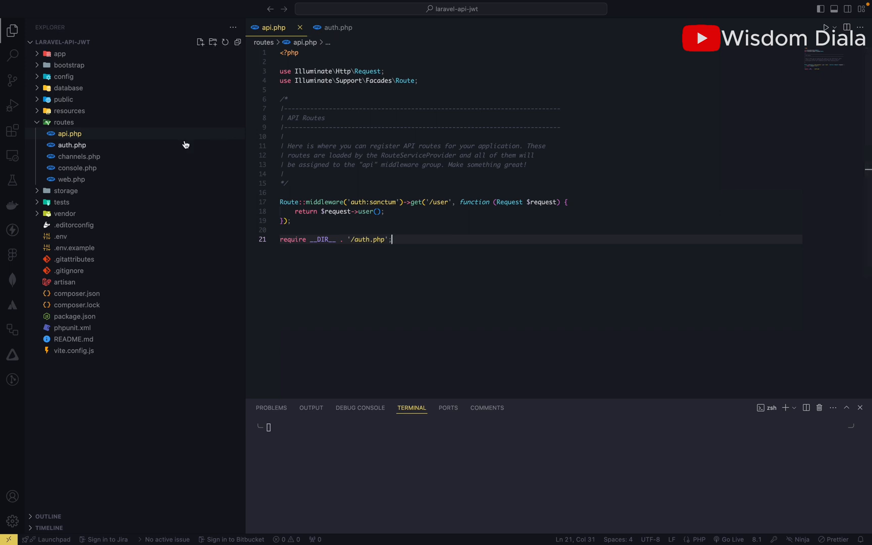
# Step: Collapse routes and open AuthController.php from app > Http > Controllers > Api > Auth
pyautogui.click(64, 122)
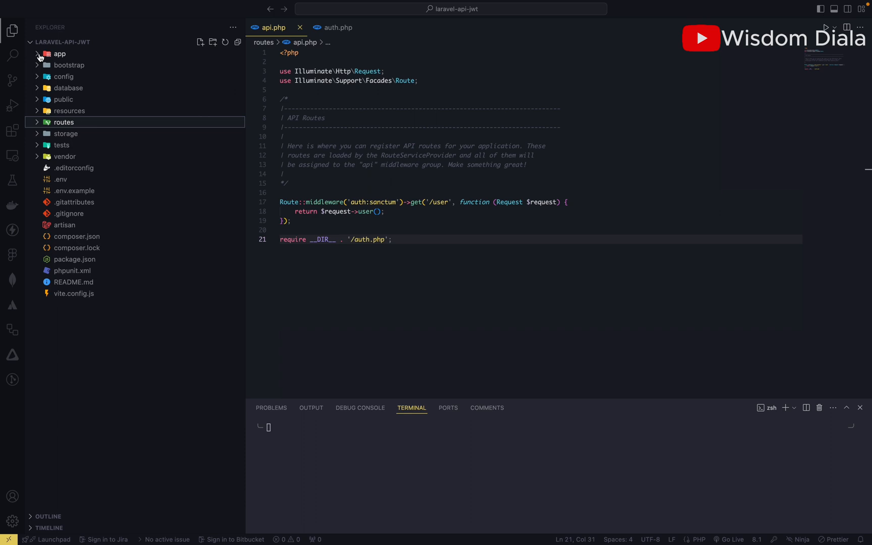
pyautogui.click(59, 54)
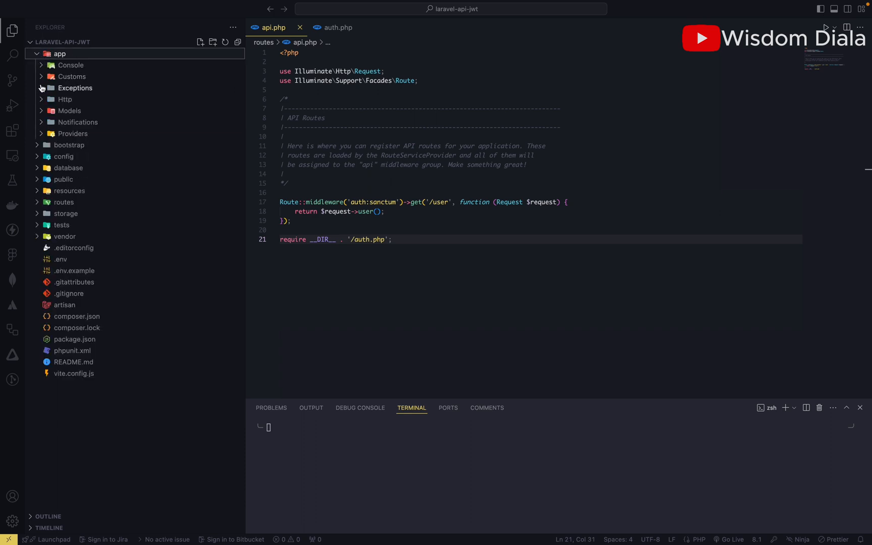
pyautogui.click(65, 99)
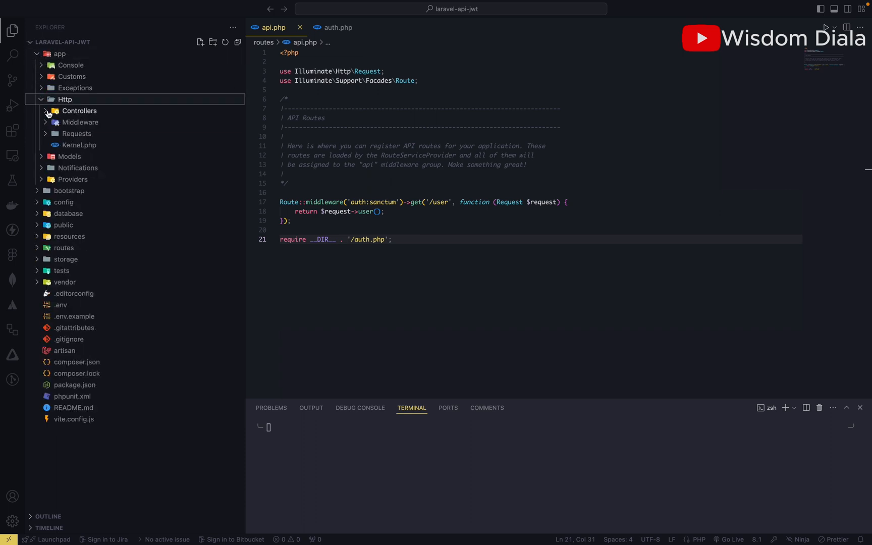
pyautogui.click(79, 110)
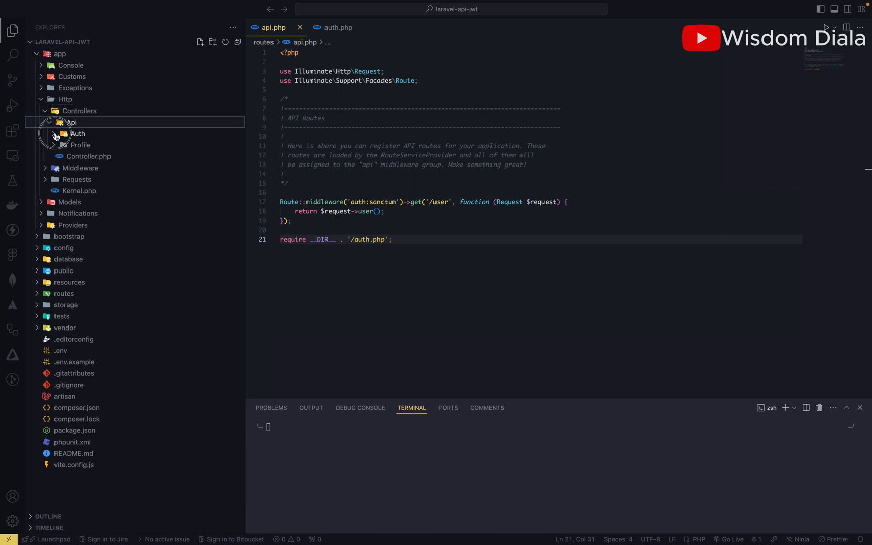
pyautogui.click(77, 133)
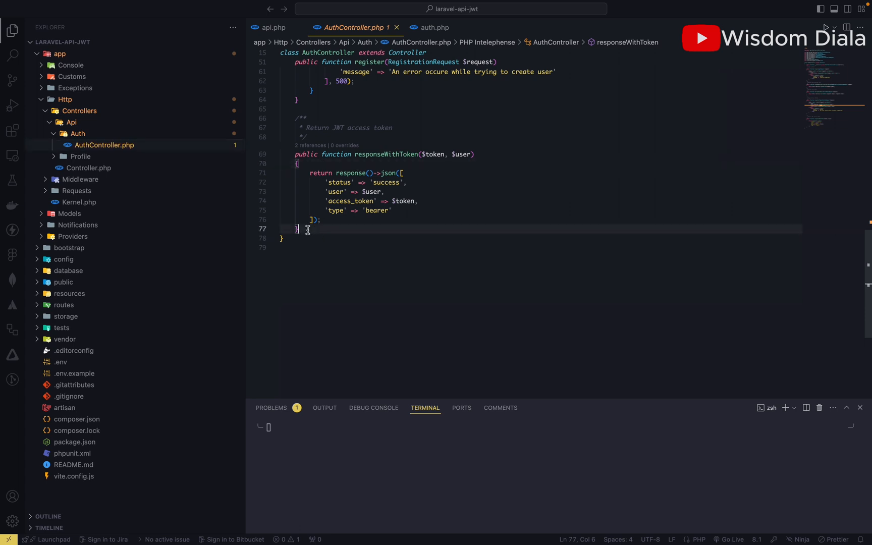
# Step: Write a public logout() function in AuthController that calls Auth::logout()
pyautogui.write('fun')
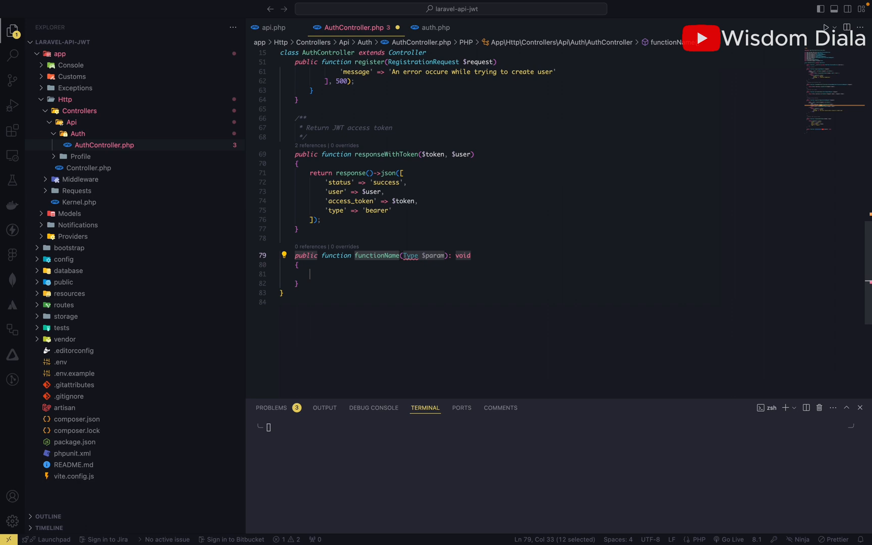
pyautogui.write('logout(')
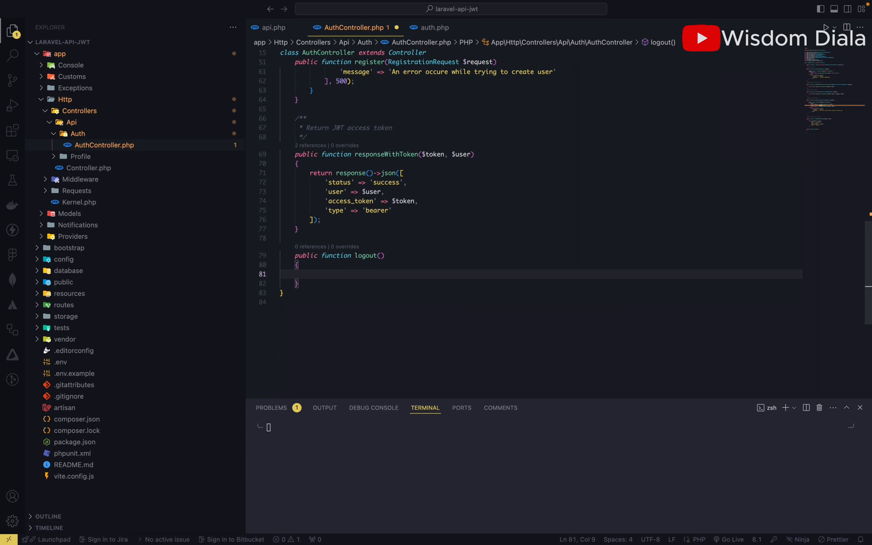
pyautogui.write('Auth')
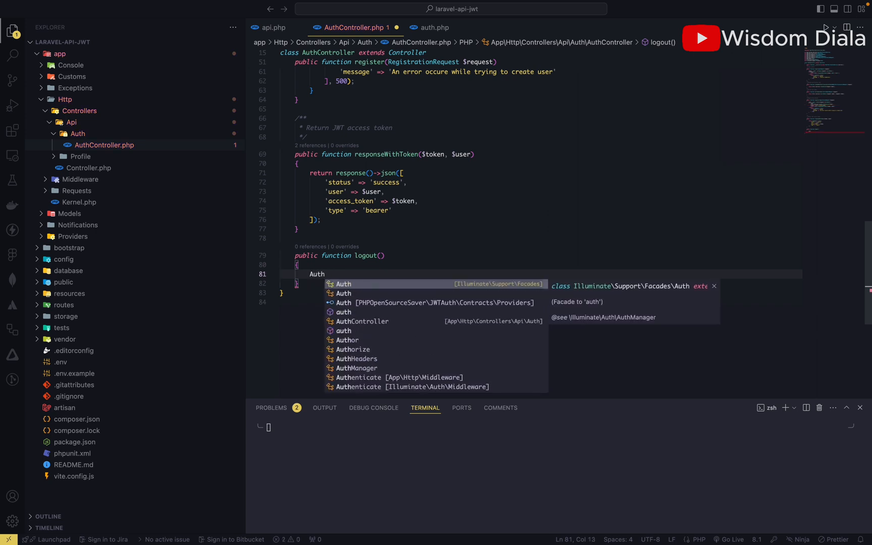
pyautogui.write('::')
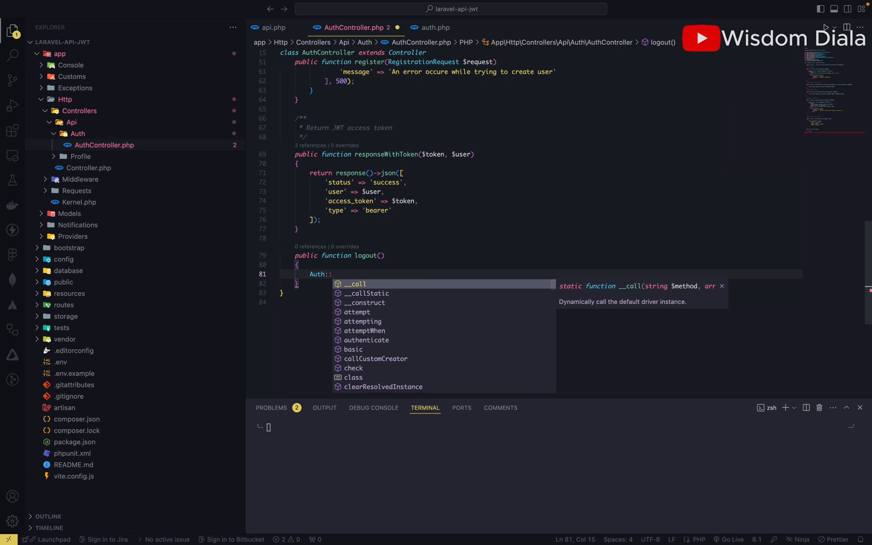
pyautogui.write('logou')
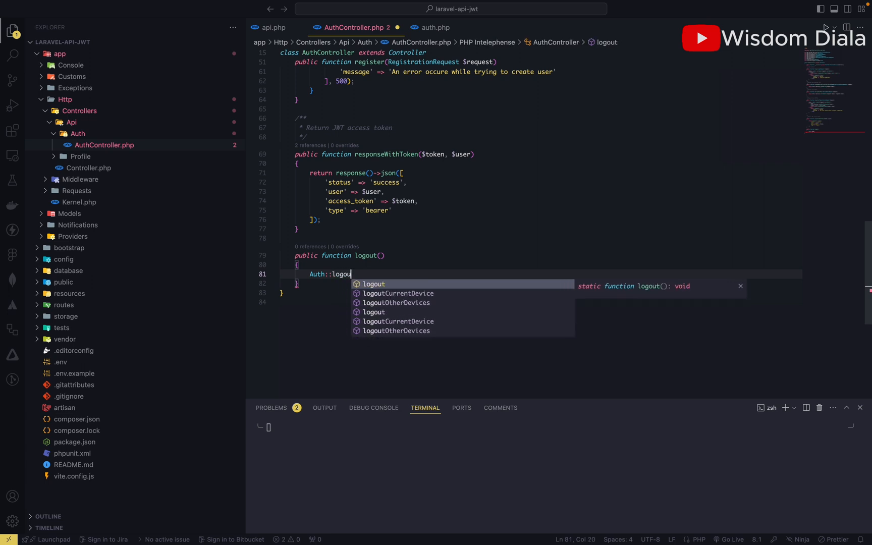
pyautogui.press('Enter')
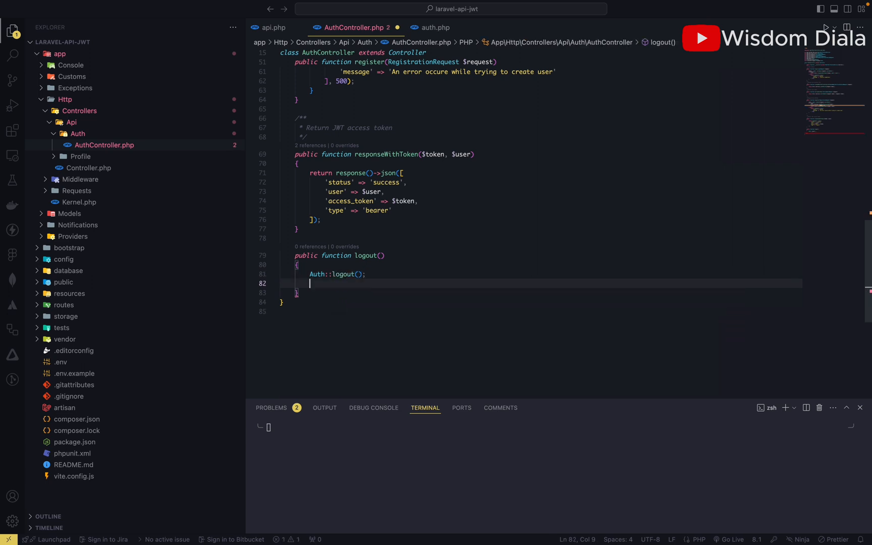
# Step: Return response()->json with status success and message 'User has been logged out successfully'
pyautogui.write('return')
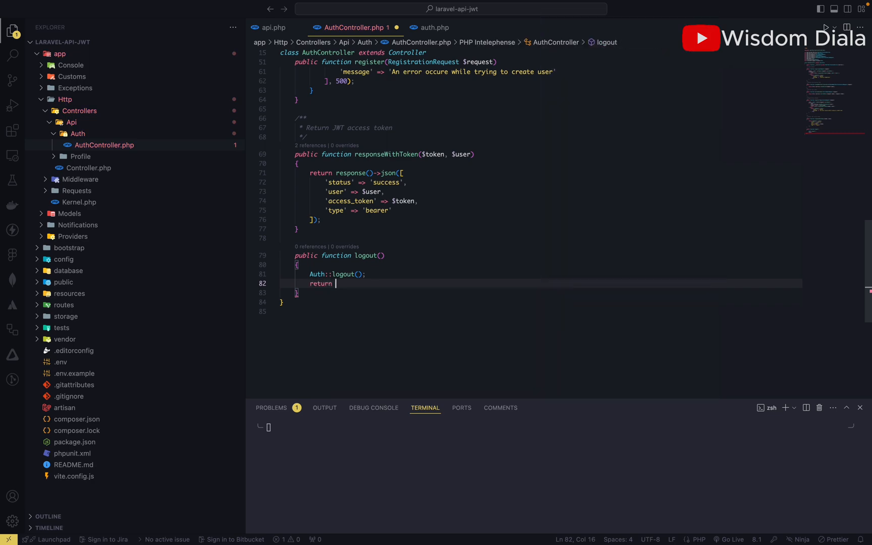
pyautogui.write('response()')
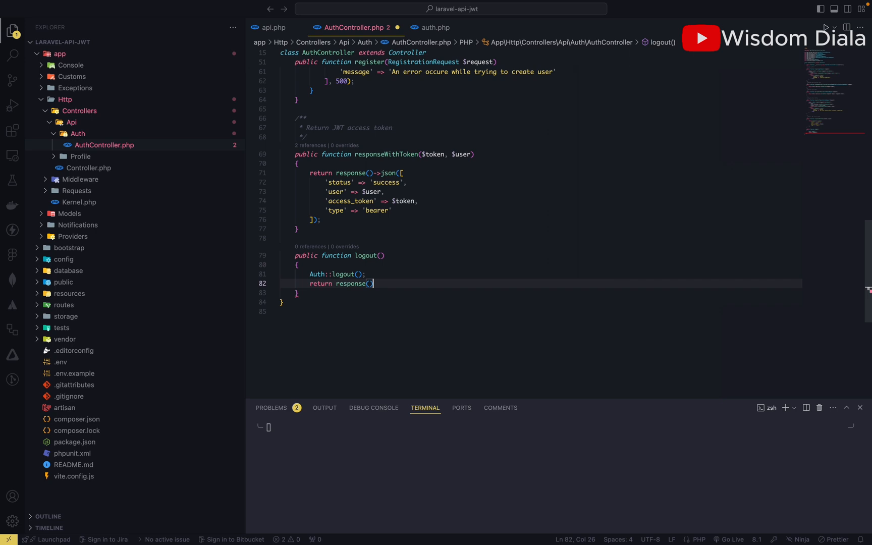
pyautogui.write('->j')
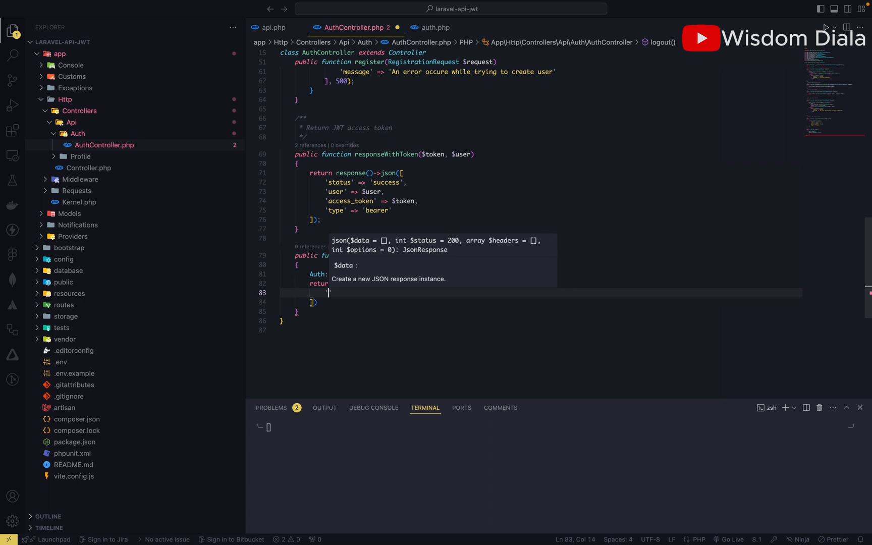
pyautogui.write('statu')
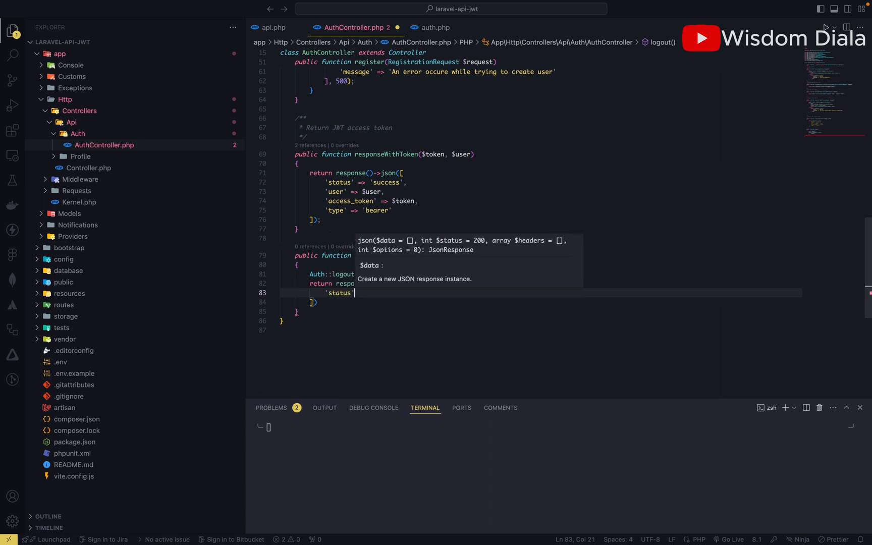
pyautogui.write("success',")
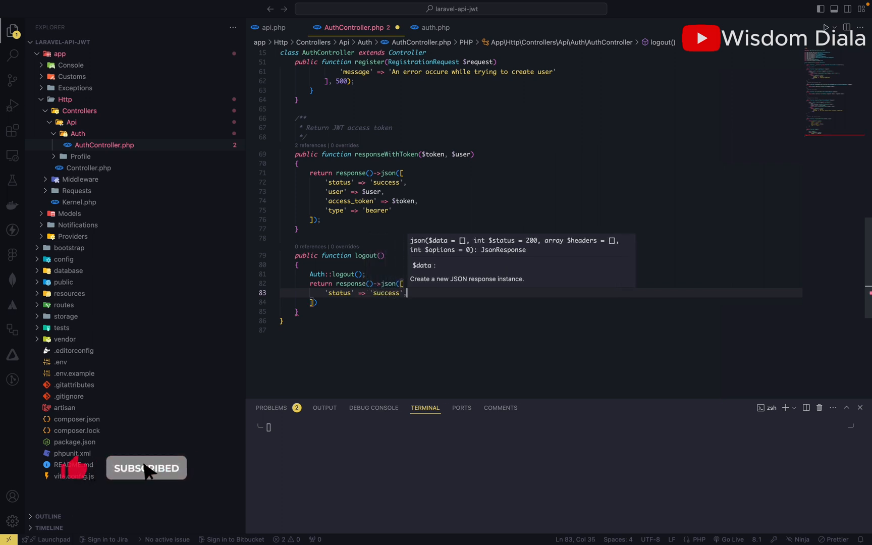
pyautogui.write("'message' =>")
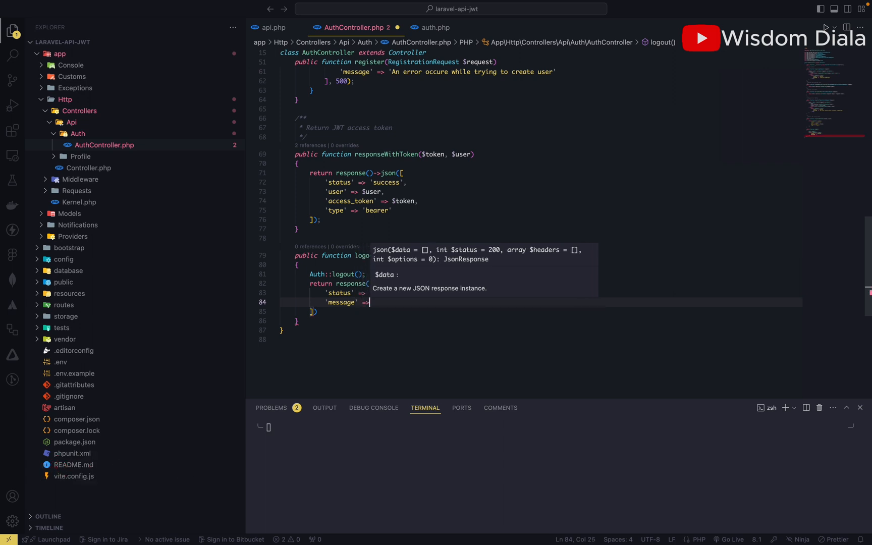
pyautogui.write("'User has '")
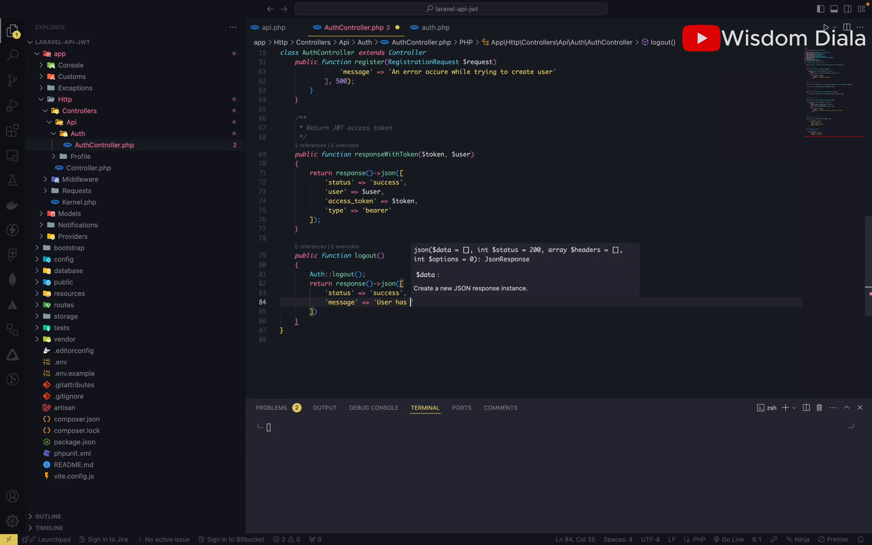
pyautogui.write('been logged out succe')
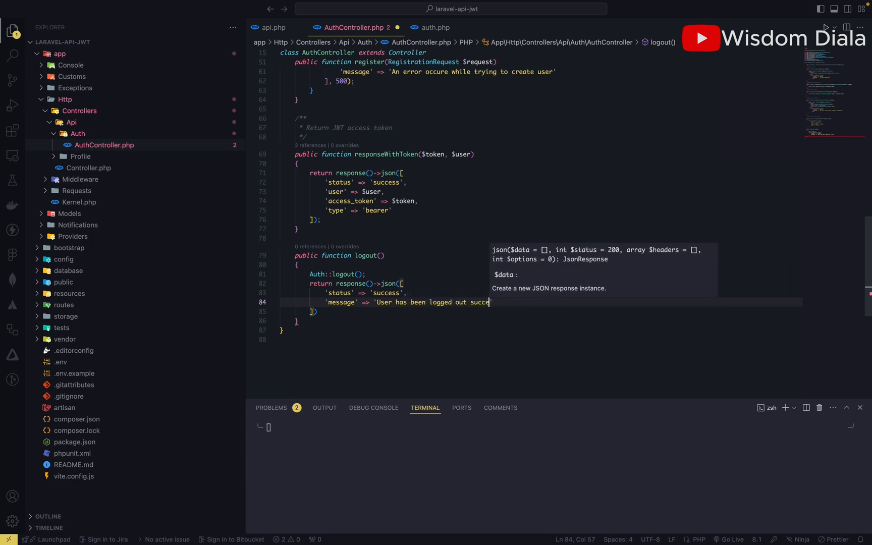
pyautogui.write('ssfully')
pyautogui.click(541, 312)
pyautogui.write(';')
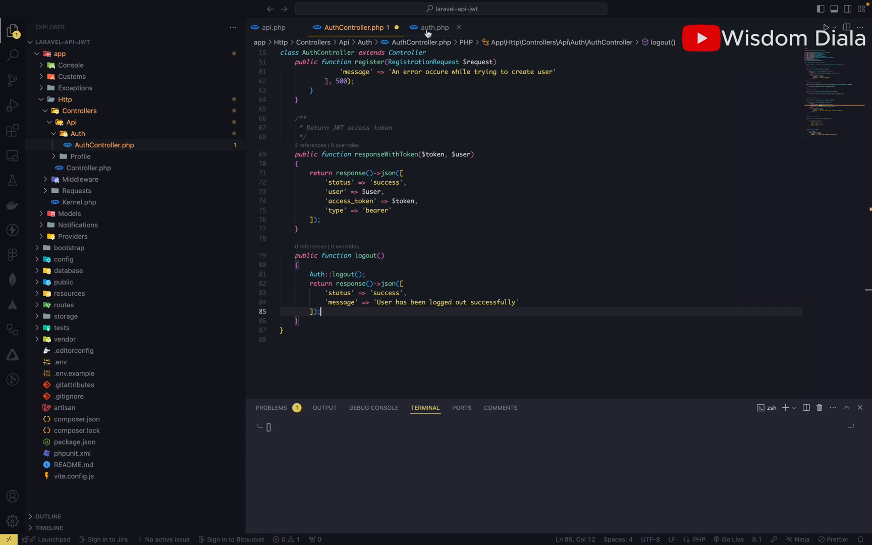
pyautogui.click(435, 27)
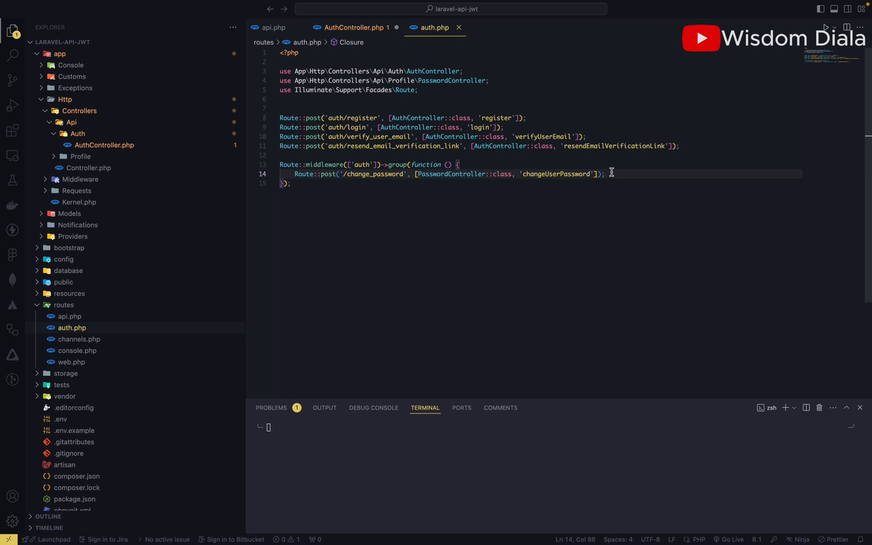
# Step: Copy the register route into the auth middleware group, renaming its path and method to logout
pyautogui.click(380, 118)
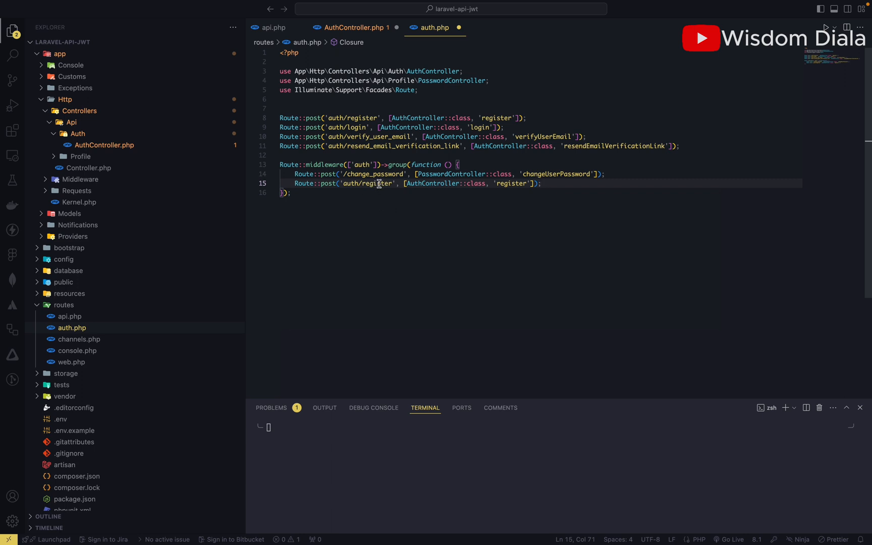
pyautogui.doubleClick(370, 184)
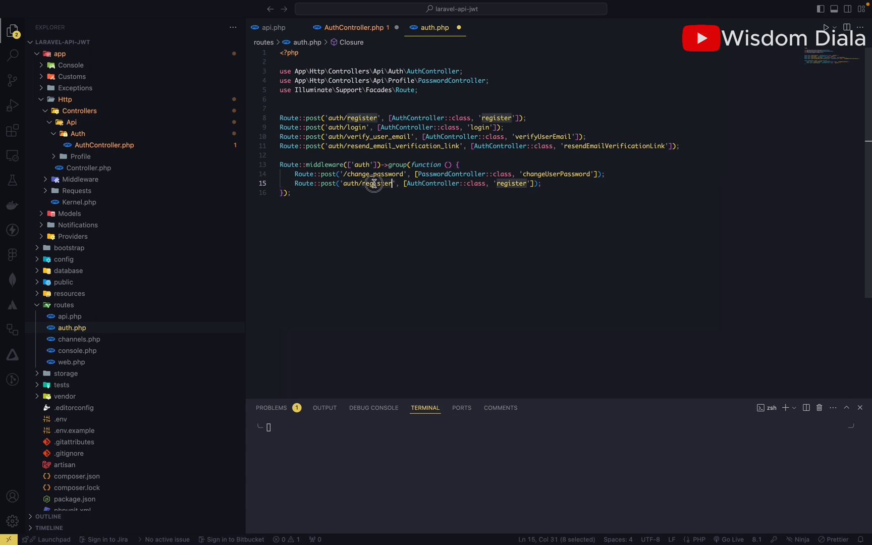
pyautogui.write('logout')
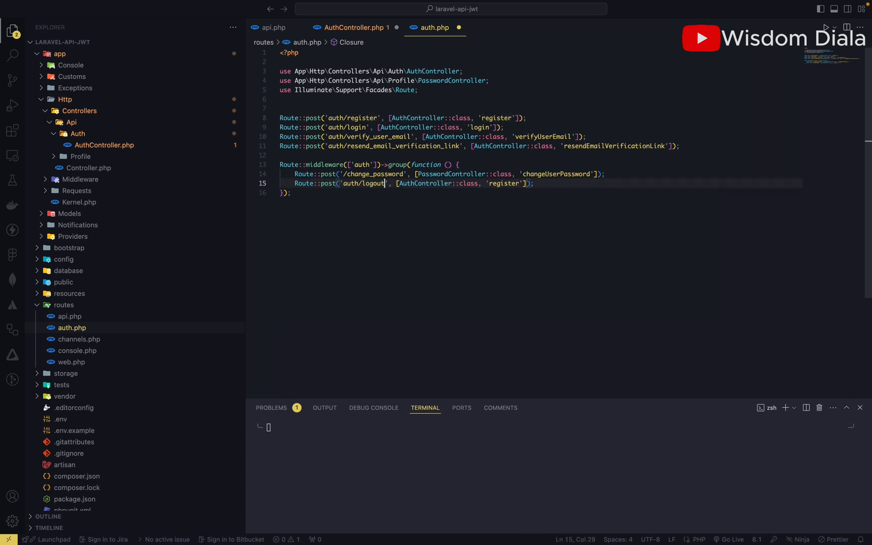
pyautogui.moveTo(501, 184)
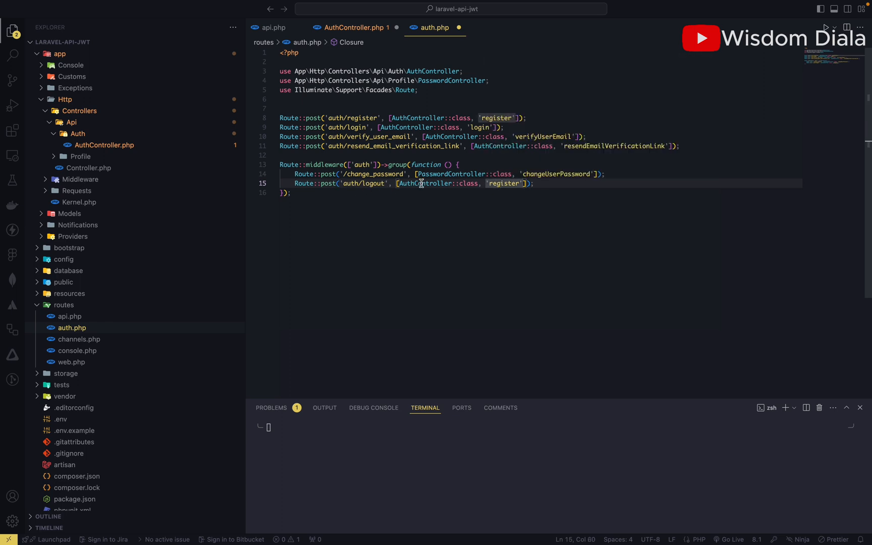
pyautogui.doubleClick(503, 184)
pyautogui.write('logou')
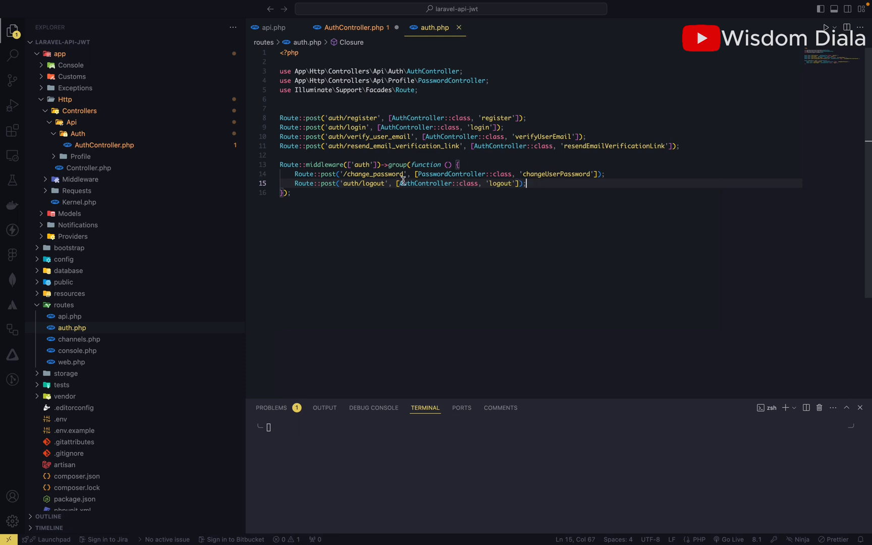
pyautogui.moveTo(366, 101)
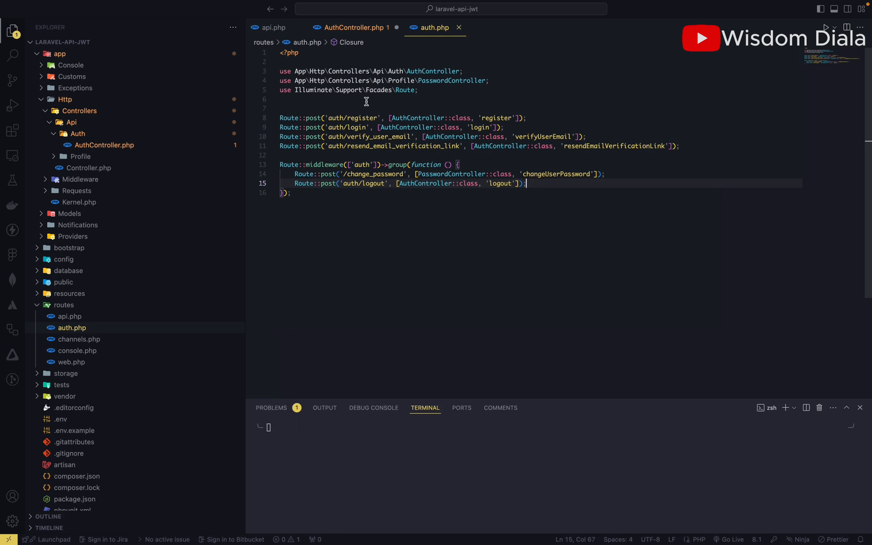
pyautogui.click(354, 28)
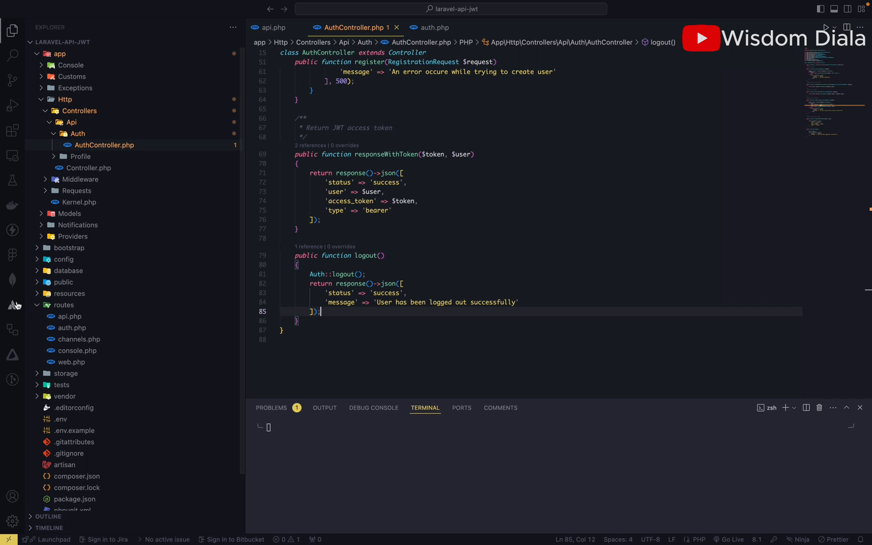
pyautogui.moveTo(12, 230)
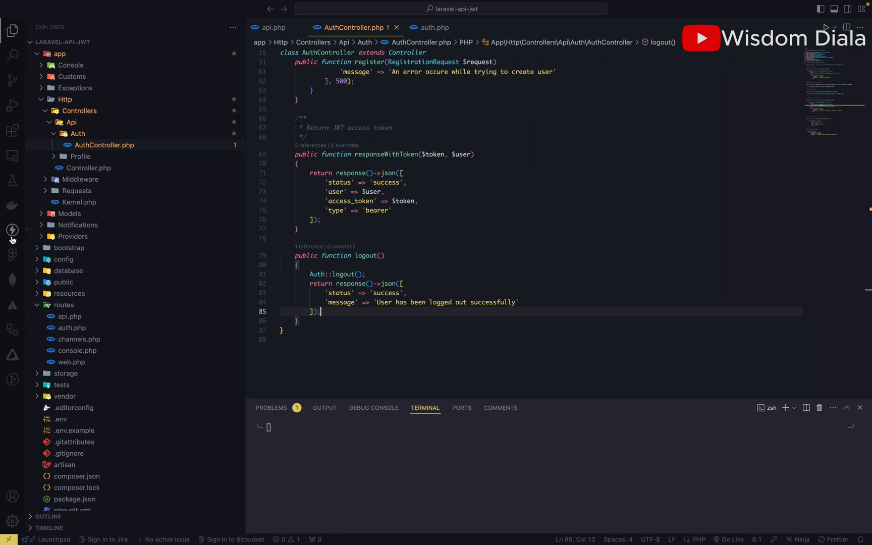
# Step: Start the server with php artisan serve and send the Login request for an access token
pyautogui.click(12, 230)
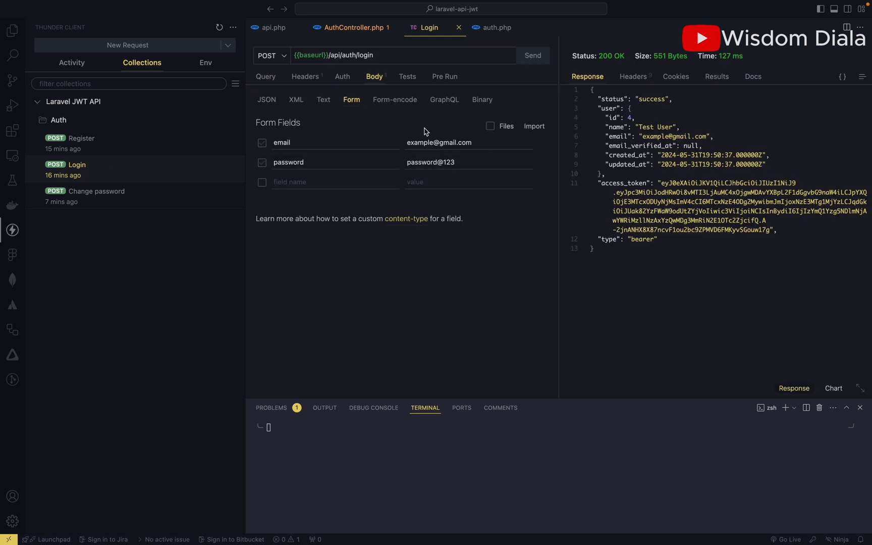
pyautogui.moveTo(532, 55)
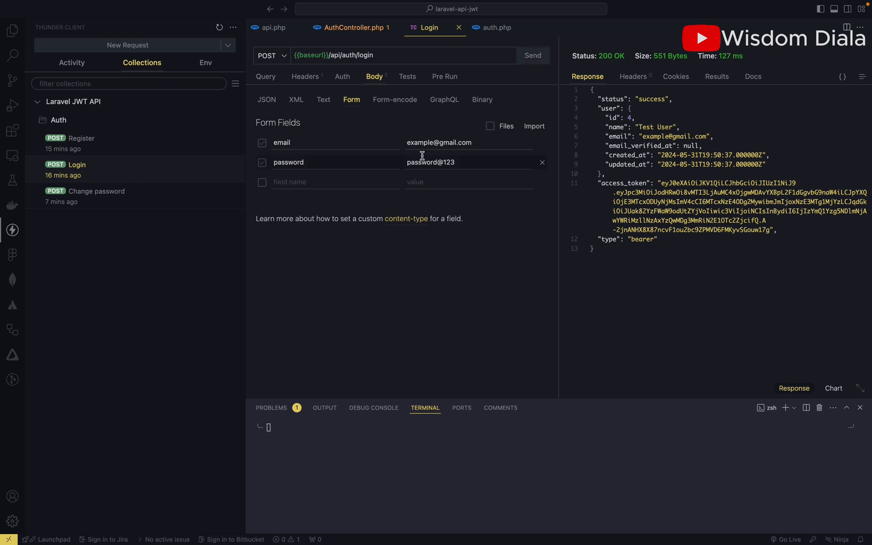
pyautogui.click(532, 55)
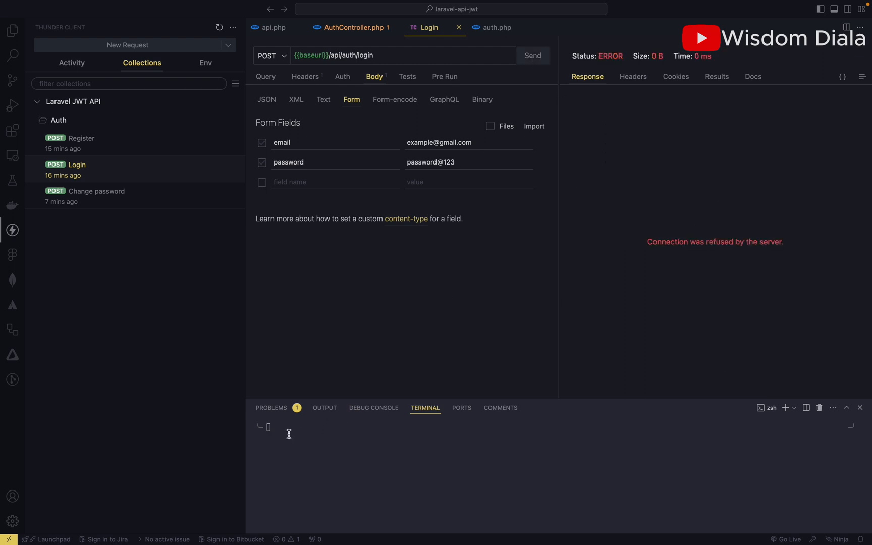
pyautogui.write('php artisan serve')
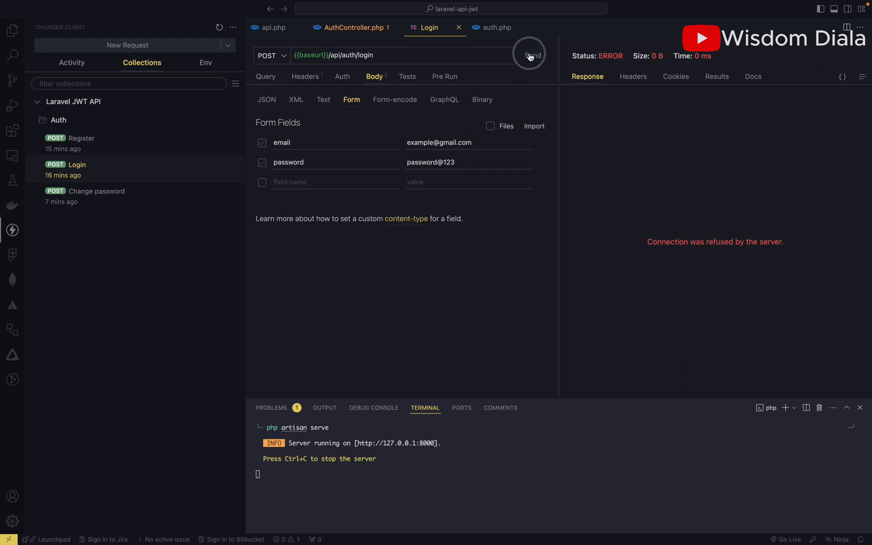
pyautogui.click(529, 55)
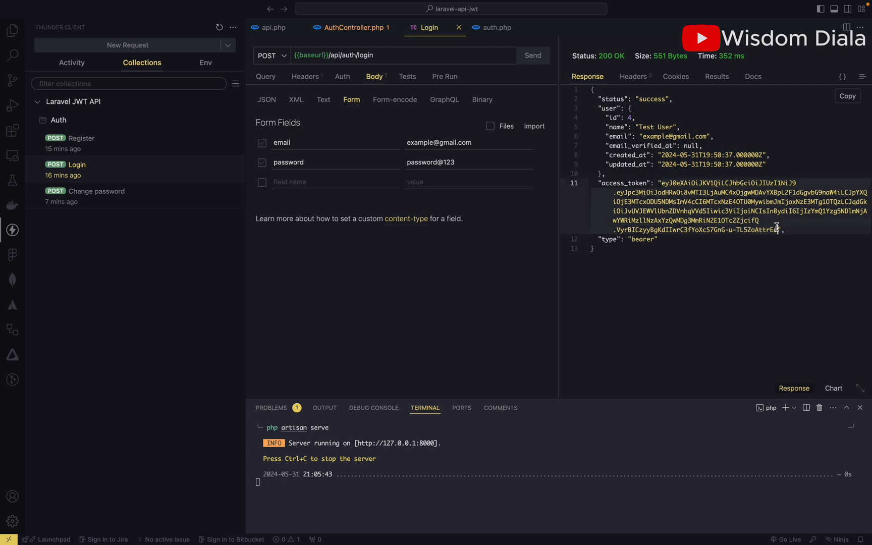
pyautogui.moveTo(94, 200)
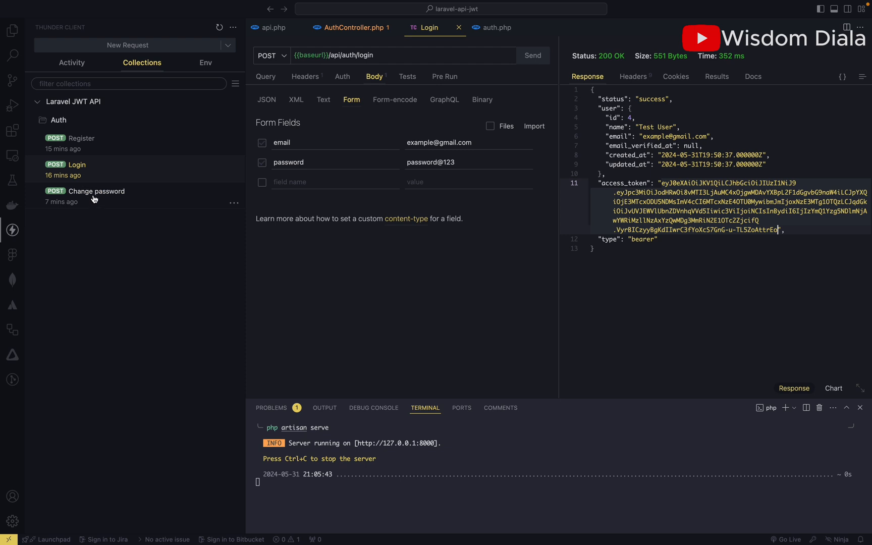
# Step: Send Change password without a token, then add the bearer access token and resend
pyautogui.click(96, 191)
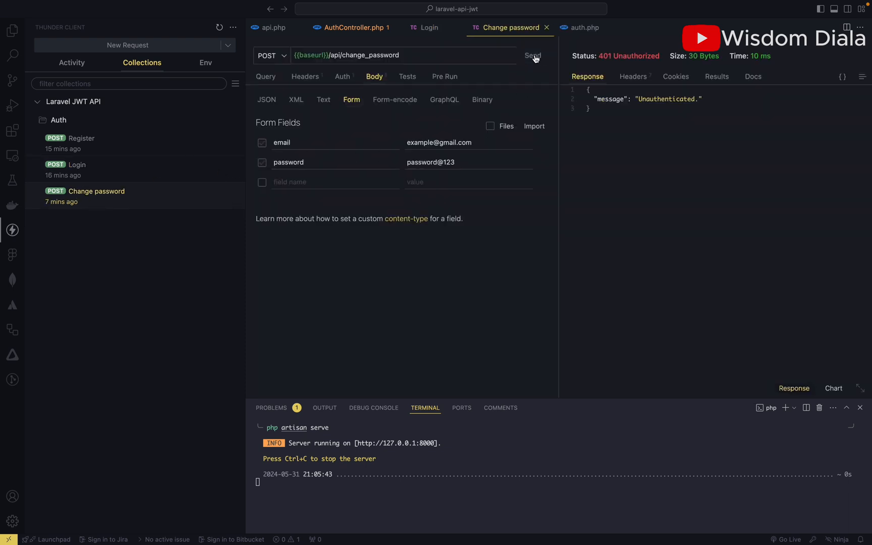
pyautogui.click(533, 55)
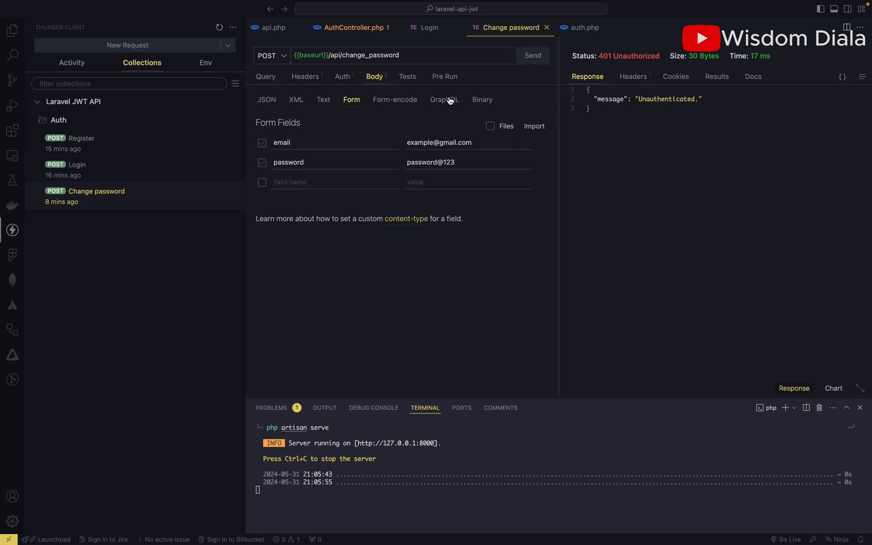
pyautogui.moveTo(629, 128)
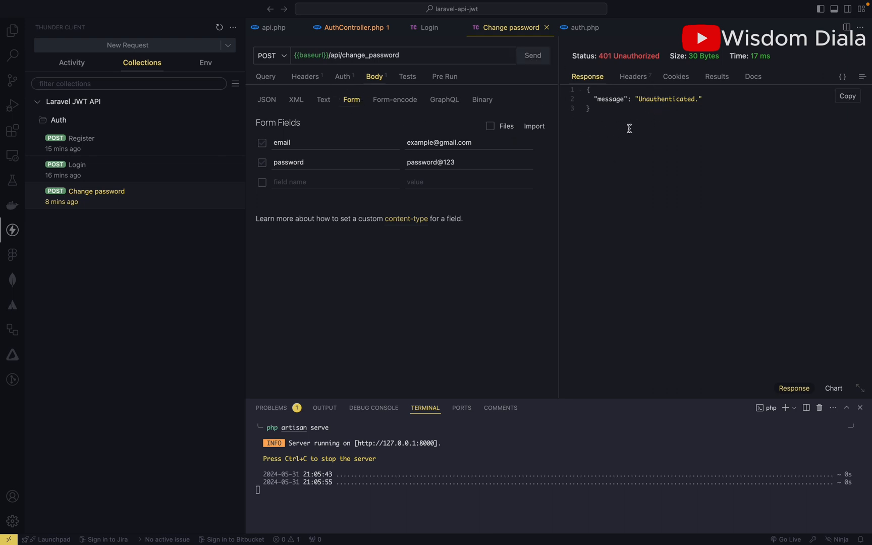
pyautogui.moveTo(339, 81)
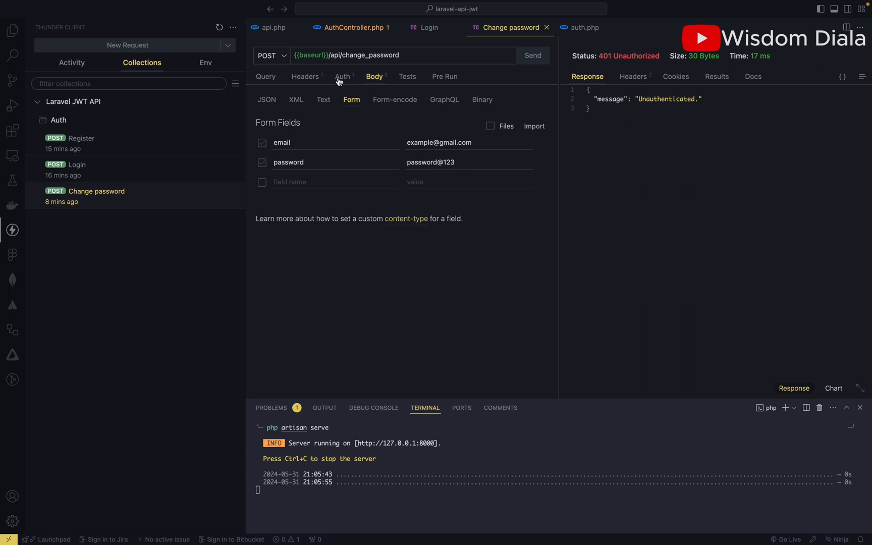
pyautogui.click(344, 76)
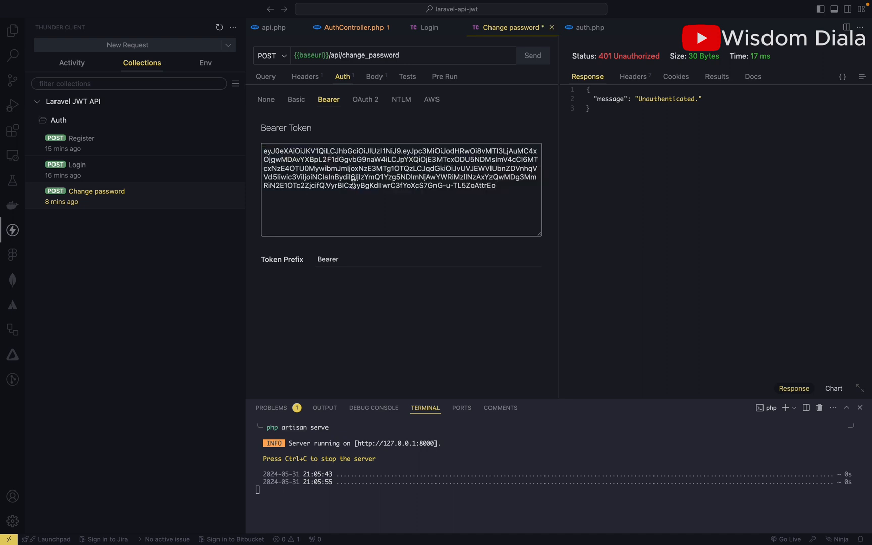
pyautogui.moveTo(363, 125)
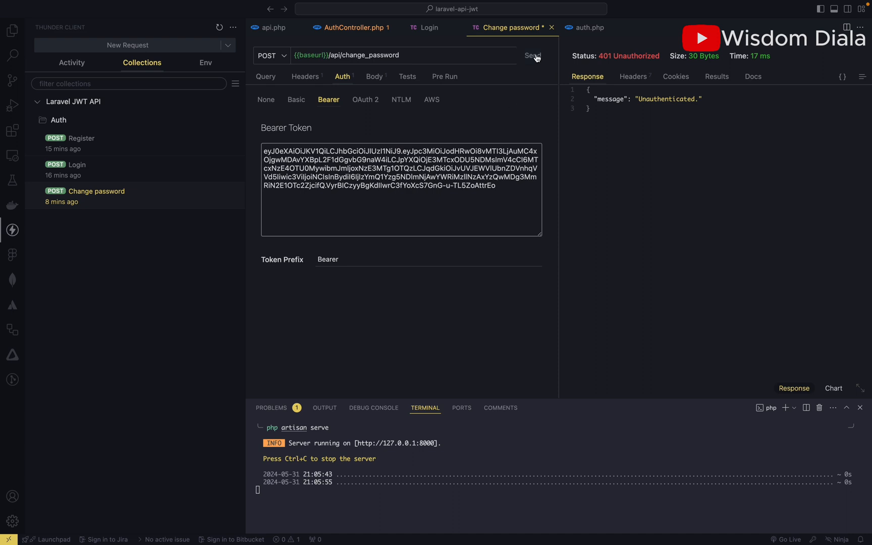
pyautogui.click(532, 55)
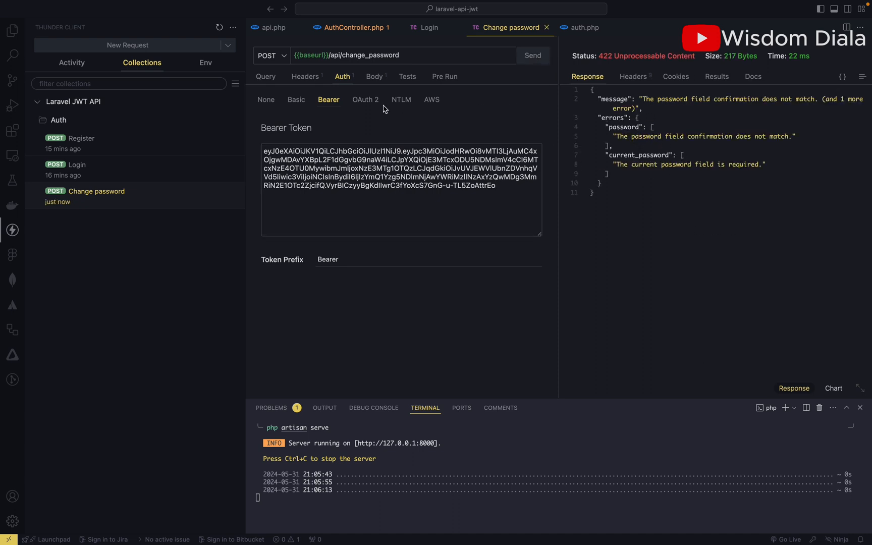
pyautogui.moveTo(344, 130)
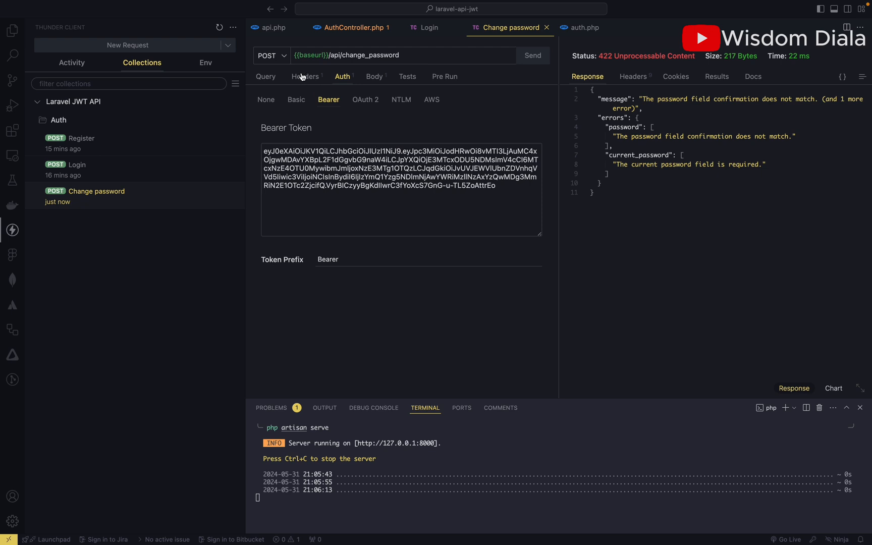
pyautogui.moveTo(204, 198)
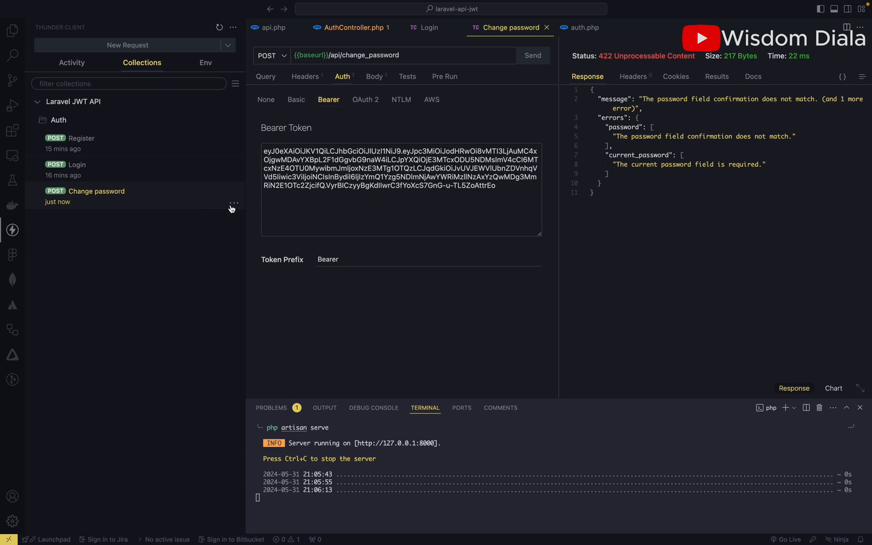
# Step: Duplicate Change password as 'Logout' and point its URL at /api/auth/logout
pyautogui.click(233, 203)
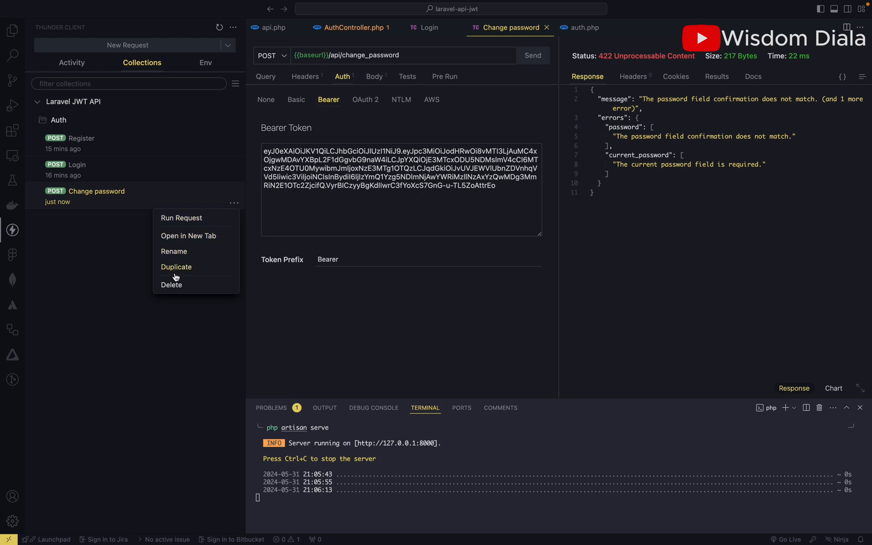
pyautogui.click(176, 267)
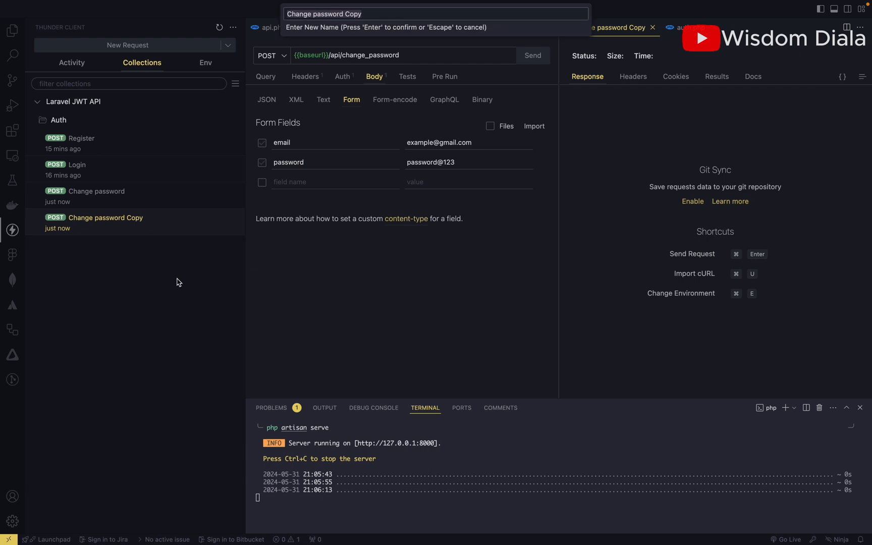
pyautogui.write('Logout')
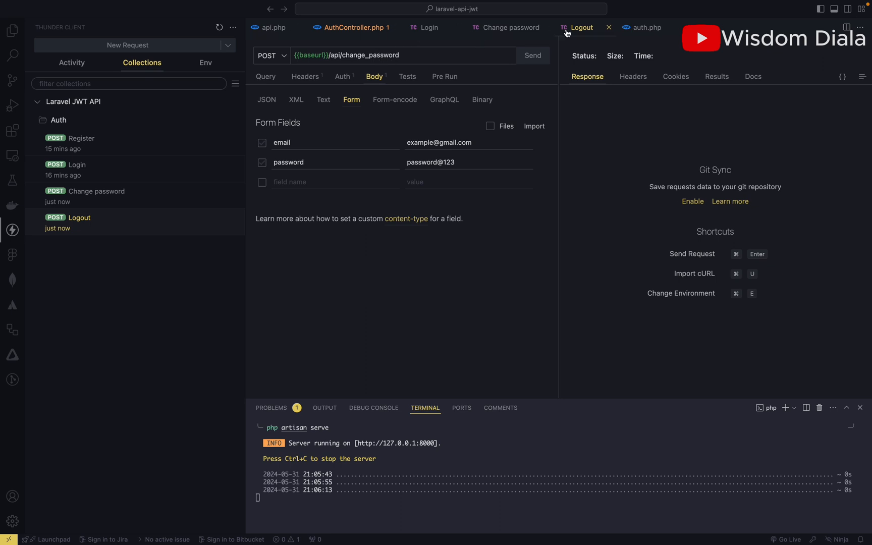
pyautogui.click(643, 27)
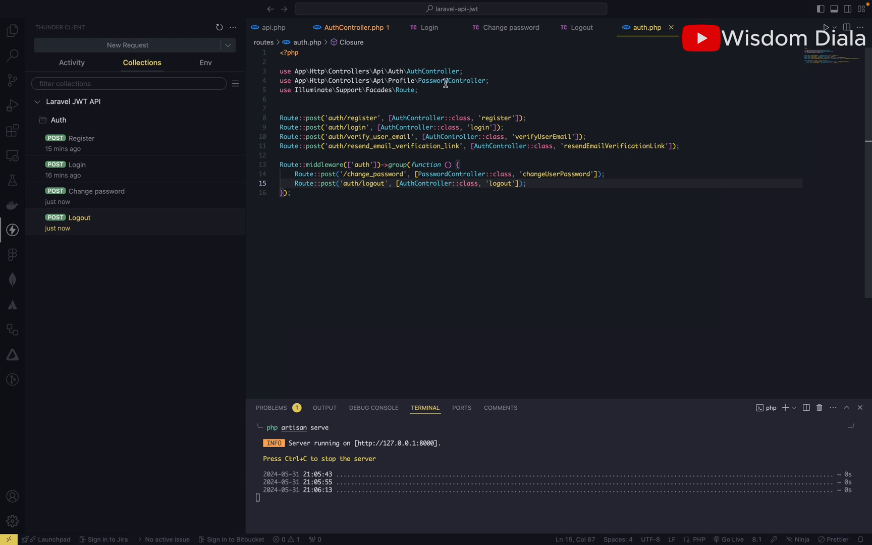
pyautogui.moveTo(615, 41)
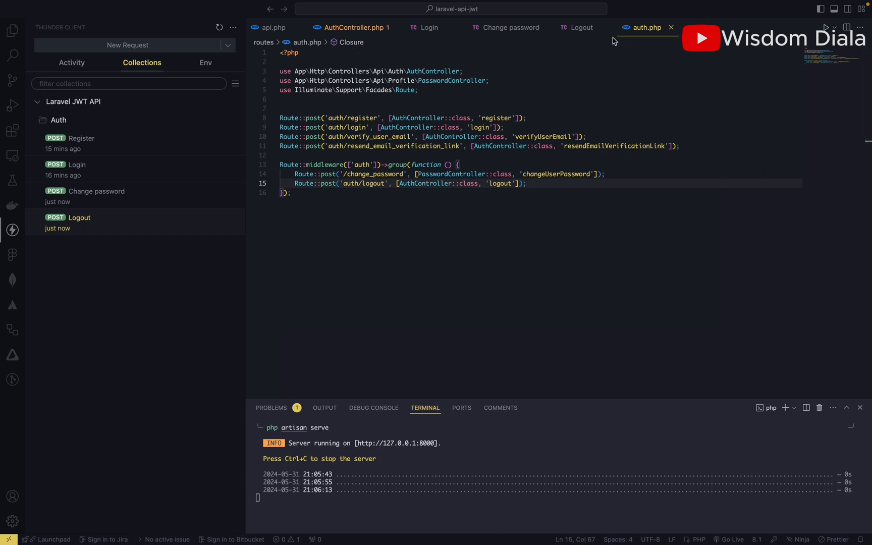
pyautogui.click(580, 27)
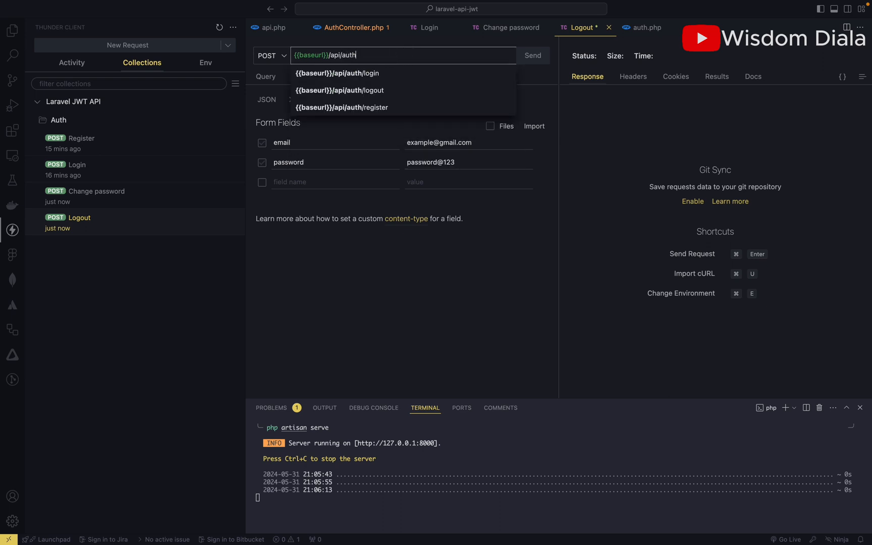
pyautogui.write('/logout')
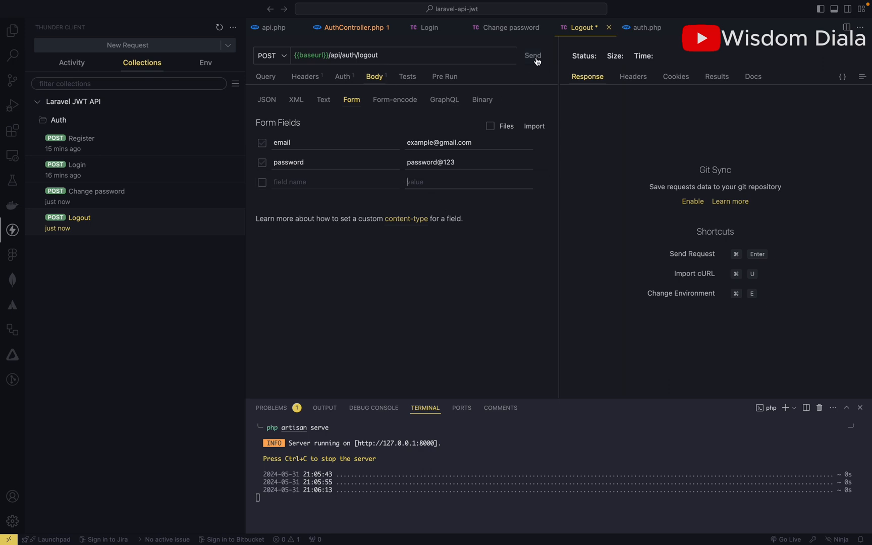
# Step: Send Logout without a token (401 Unauthenticated), then resend it with the login bearer token
pyautogui.click(344, 77)
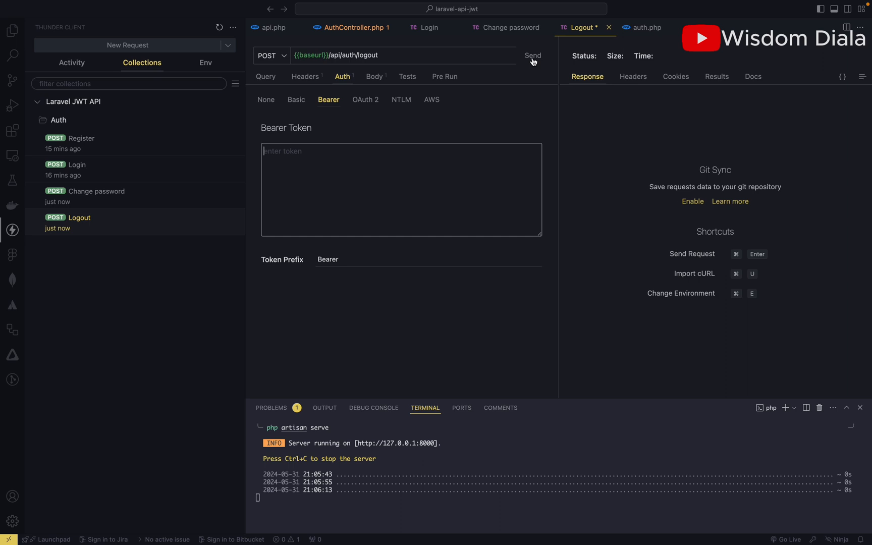
pyautogui.click(532, 55)
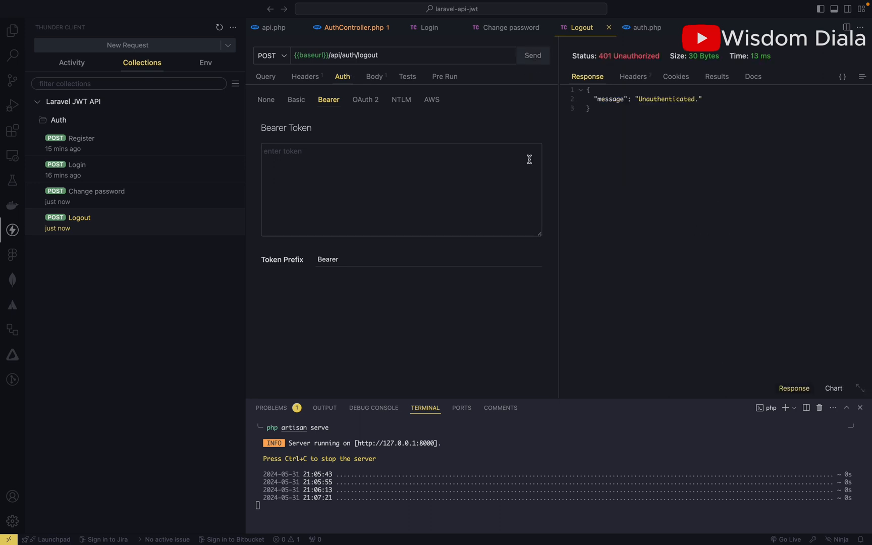
pyautogui.moveTo(448, 169)
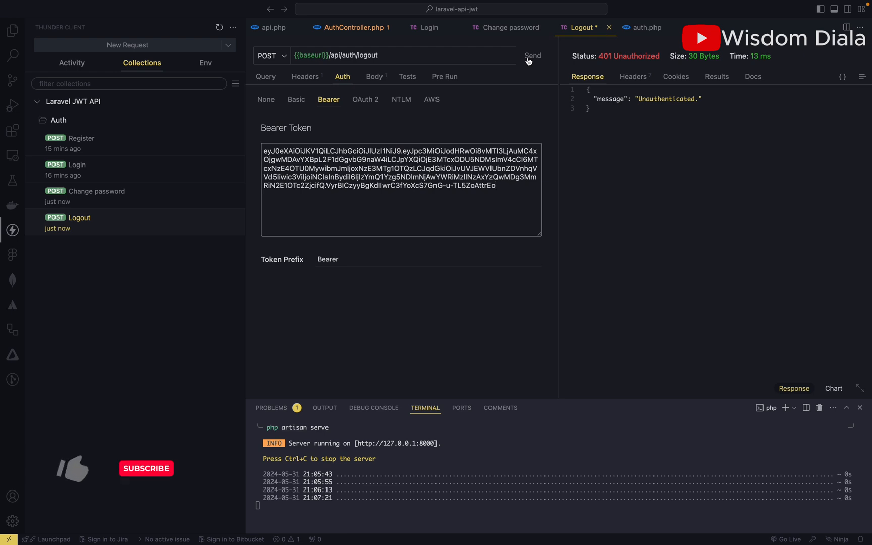
pyautogui.click(532, 55)
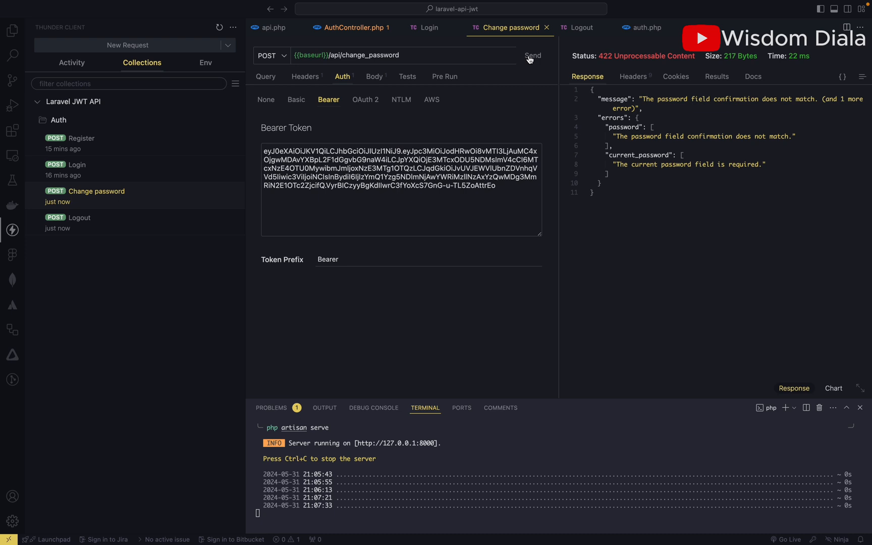
pyautogui.moveTo(496, 98)
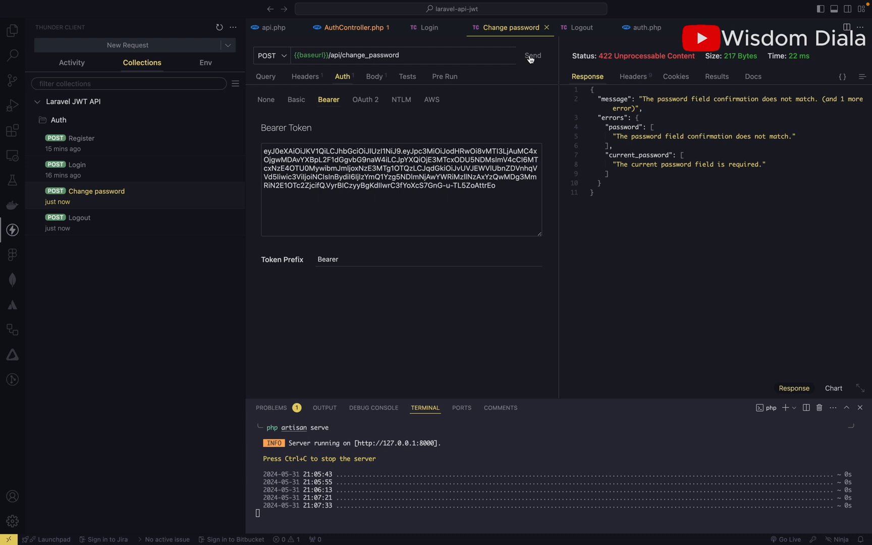
# Step: Resend Change password with the logged-out bearer token, now rejected with 401 Unauthenticated
pyautogui.click(532, 55)
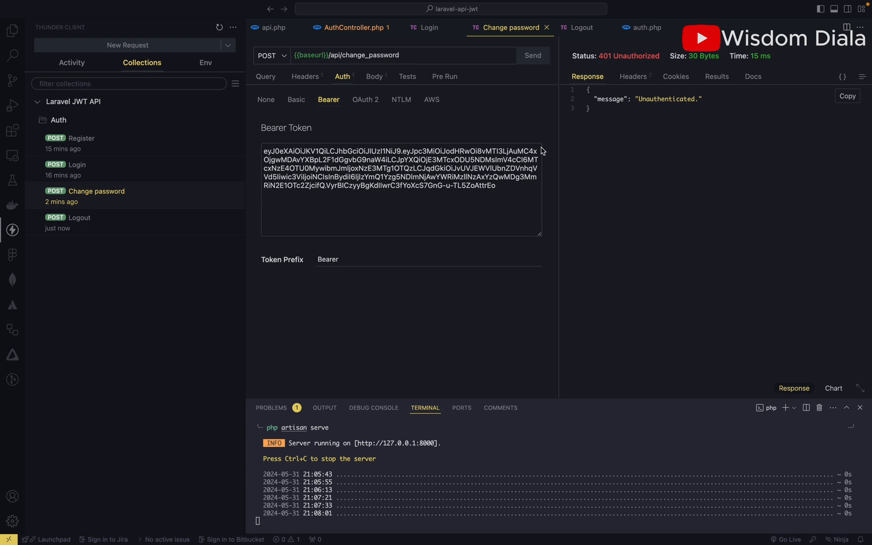
pyautogui.moveTo(379, 178)
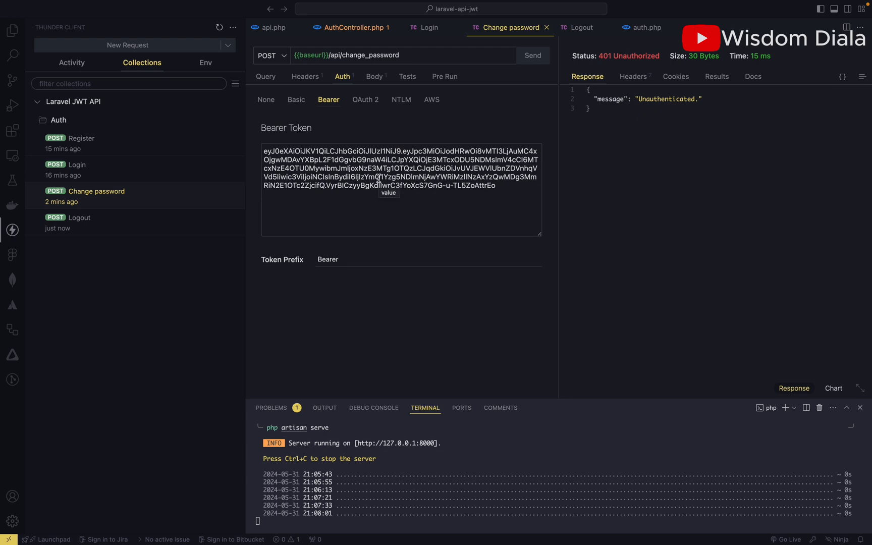
pyautogui.moveTo(529, 106)
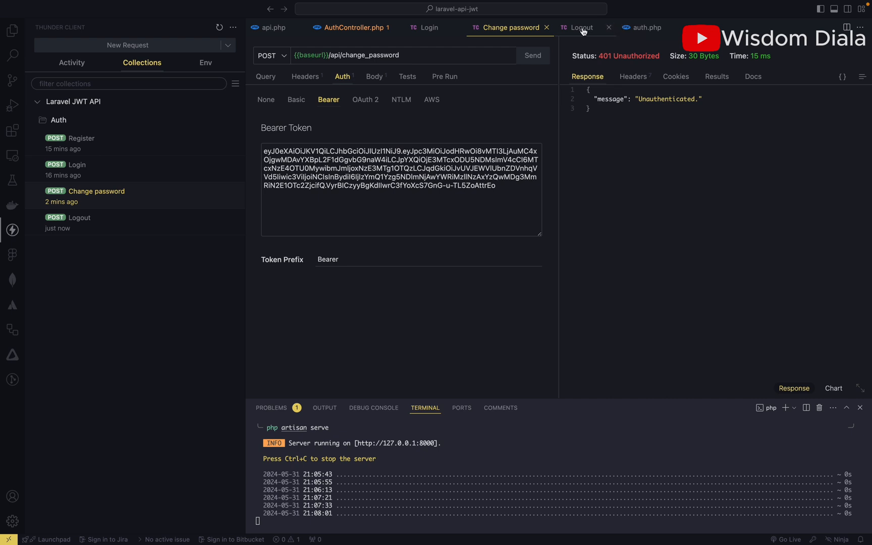
pyautogui.moveTo(581, 27)
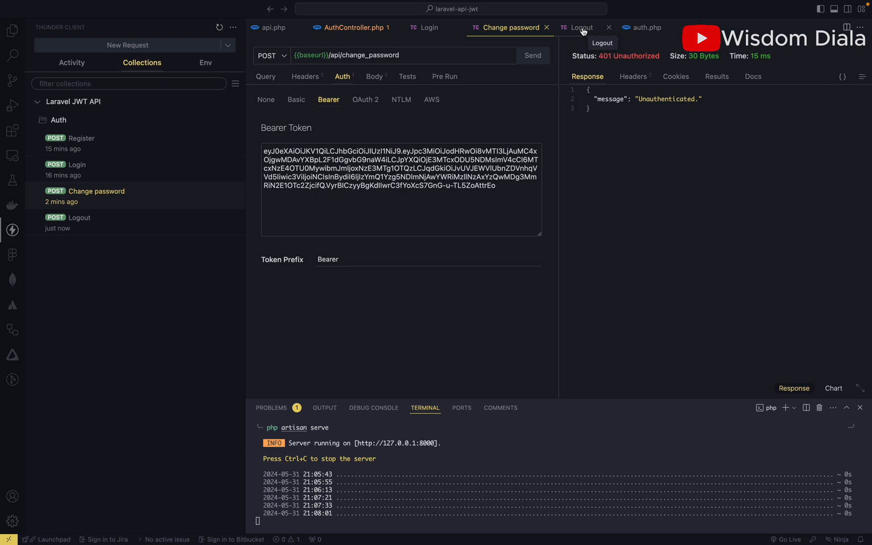